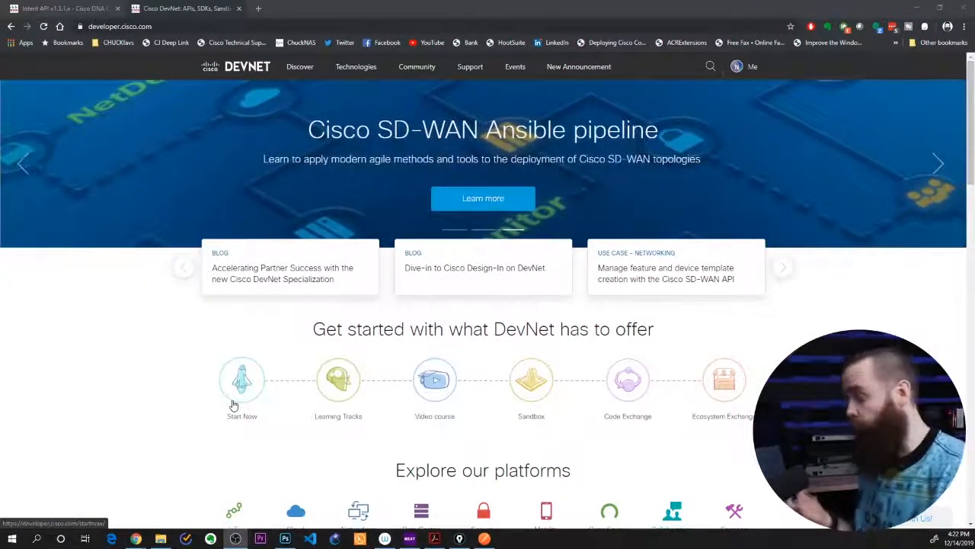
{"action": "mouse_move", "coordinate": [228, 171]}
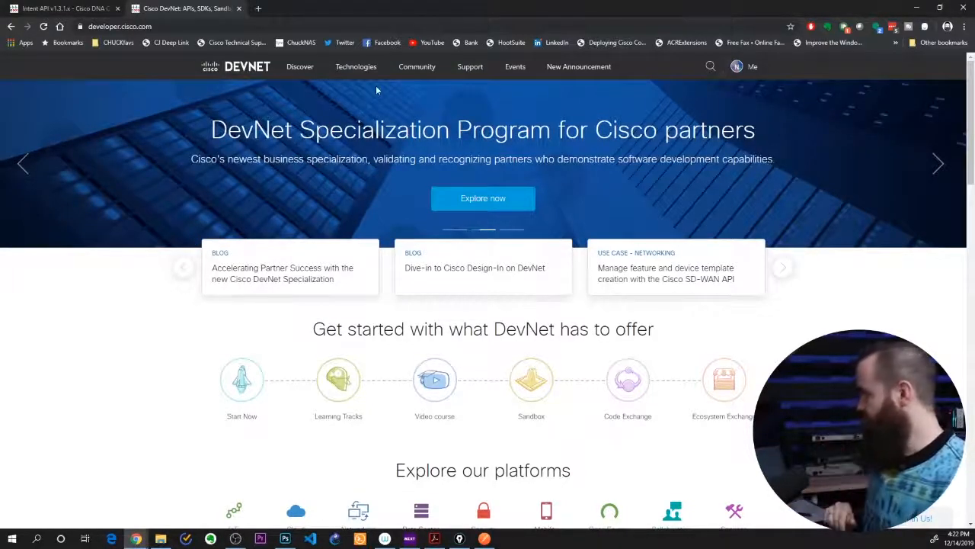
- Navigate from developer.cisco.com to the DevNet Sandbox networking overview
{"action": "left_click", "coordinate": [299, 67]}
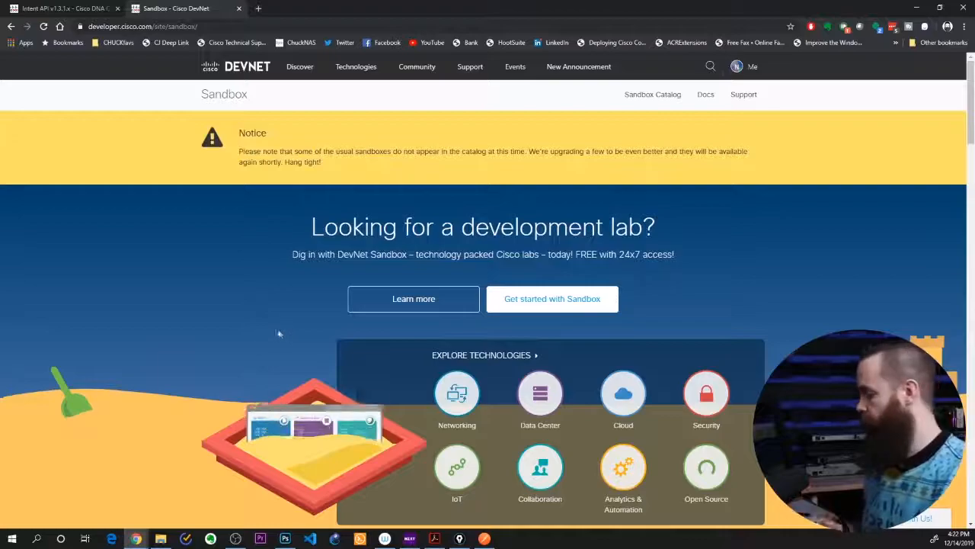
{"action": "mouse_move", "coordinate": [457, 393]}
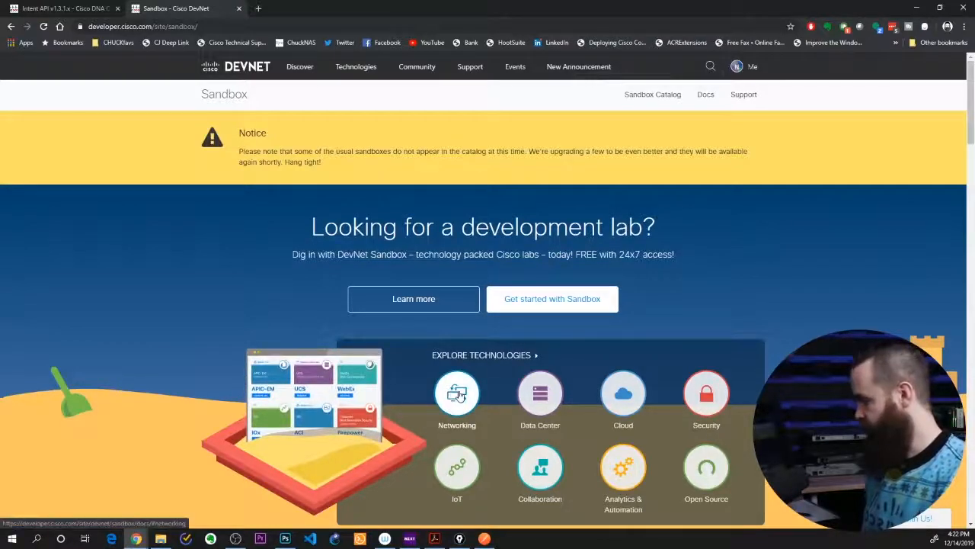
{"action": "left_click", "coordinate": [457, 393]}
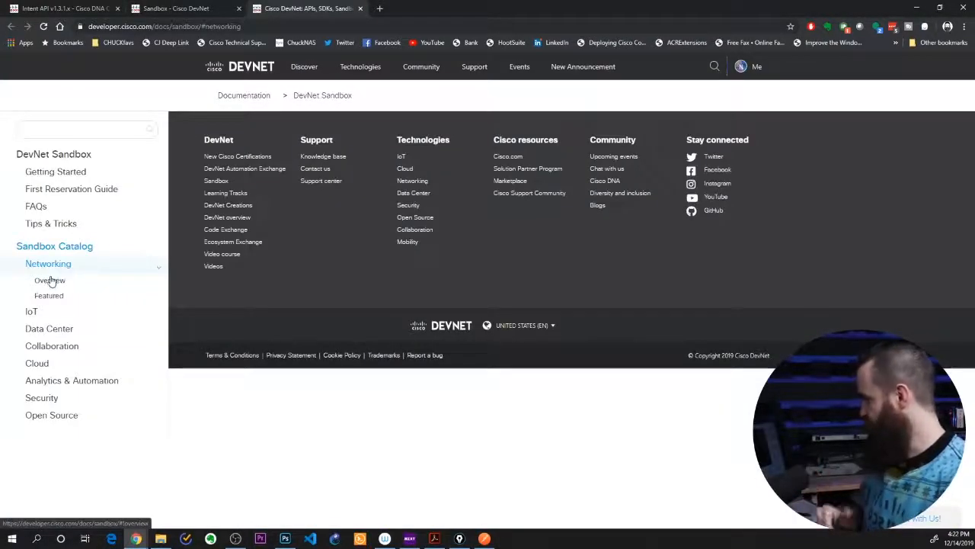
{"action": "left_click", "coordinate": [49, 280]}
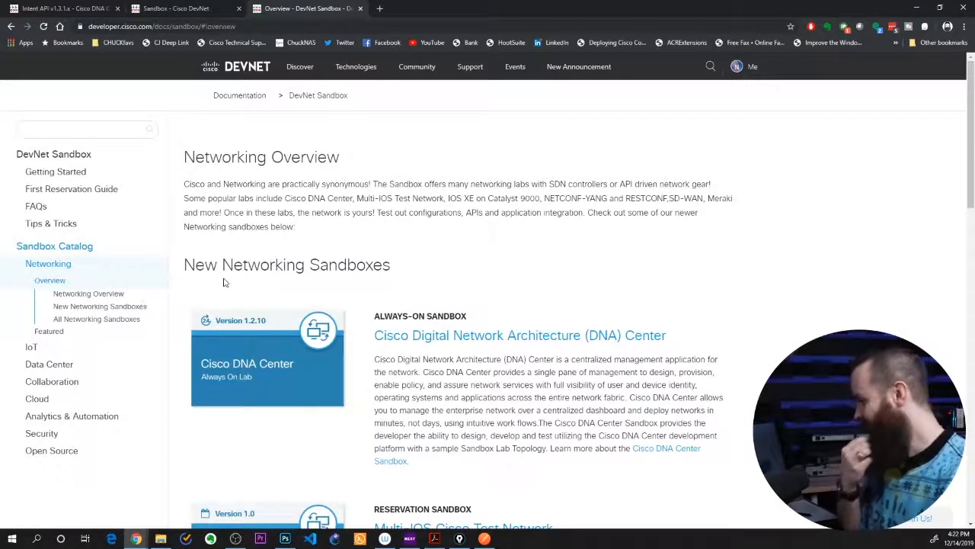
{"action": "mouse_move", "coordinate": [563, 343]}
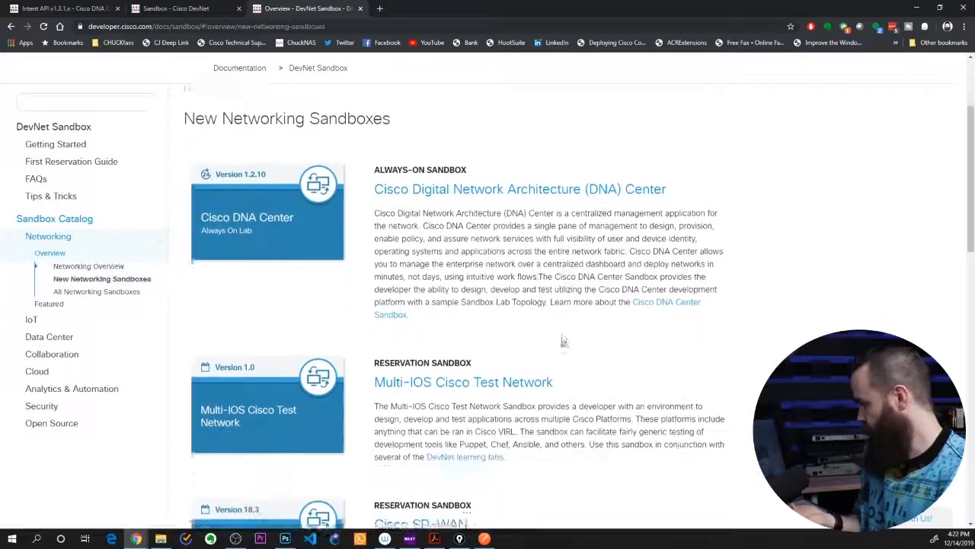
- Reach All Networking Sandboxes and follow the 'here' link to the full lab catalog
{"action": "scroll", "scroll_direction": "down", "scroll_amount": 3}
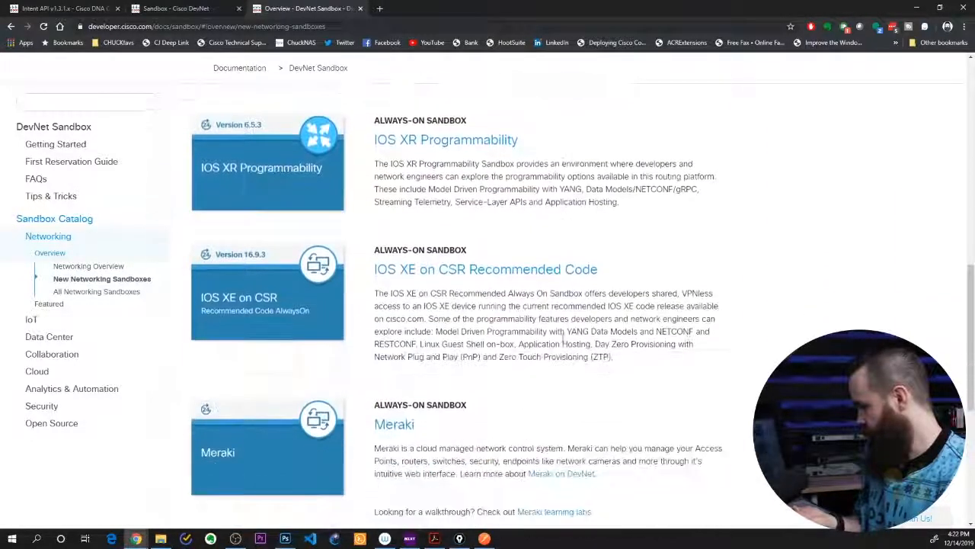
{"action": "scroll", "scroll_direction": "down", "scroll_amount": 3}
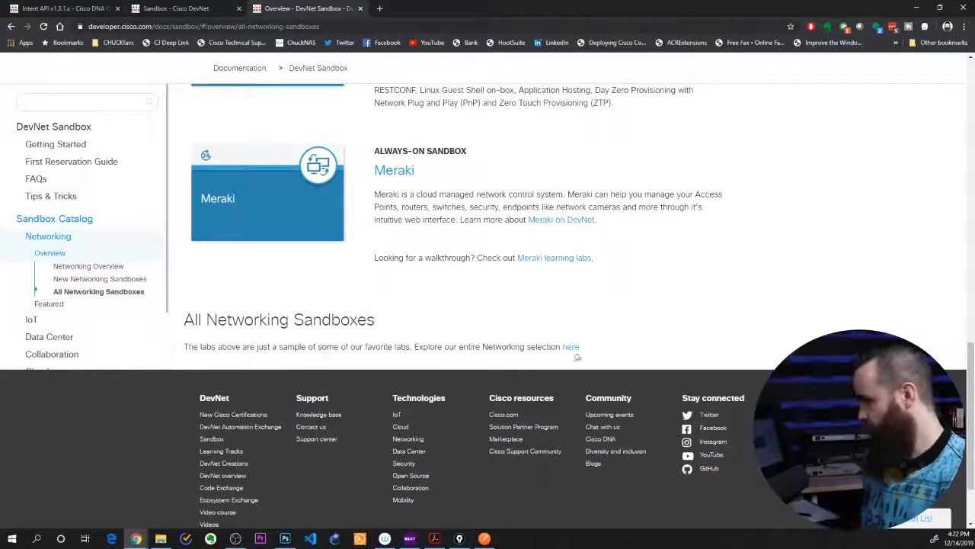
{"action": "left_click", "coordinate": [570, 346]}
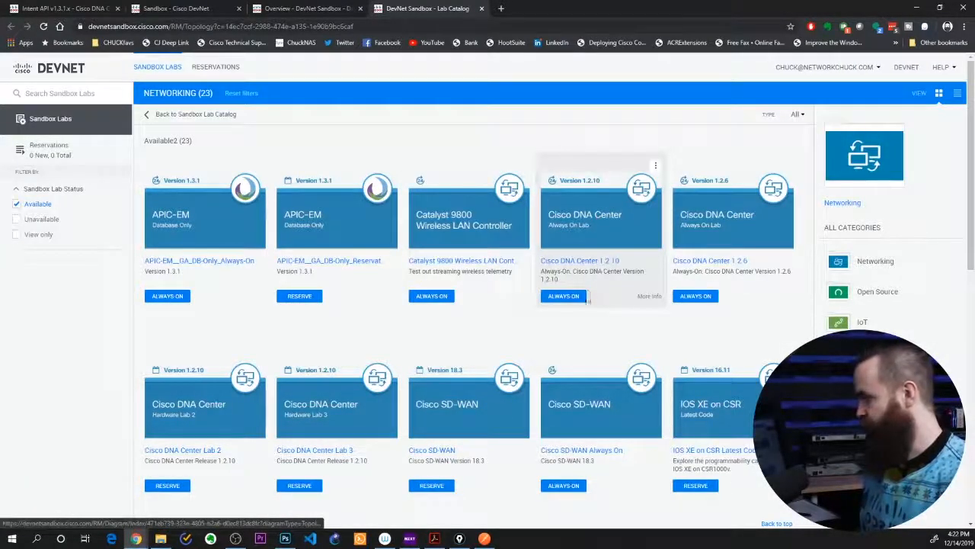
{"action": "mouse_move", "coordinate": [363, 426]}
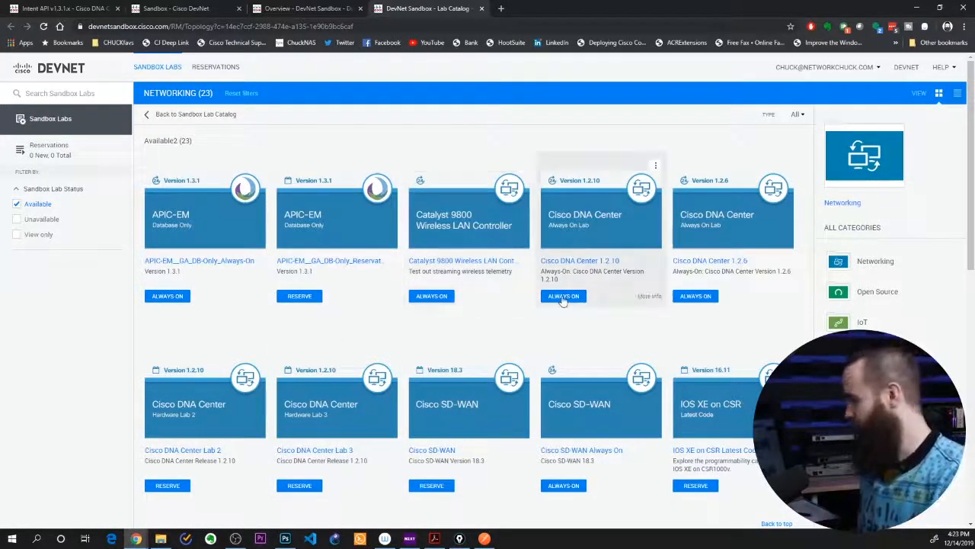
- Launch the always-on Cisco DNA Center 1.2.10 lab, visit sandboxdnac2, and select its URL to copy
{"action": "left_click", "coordinate": [564, 295]}
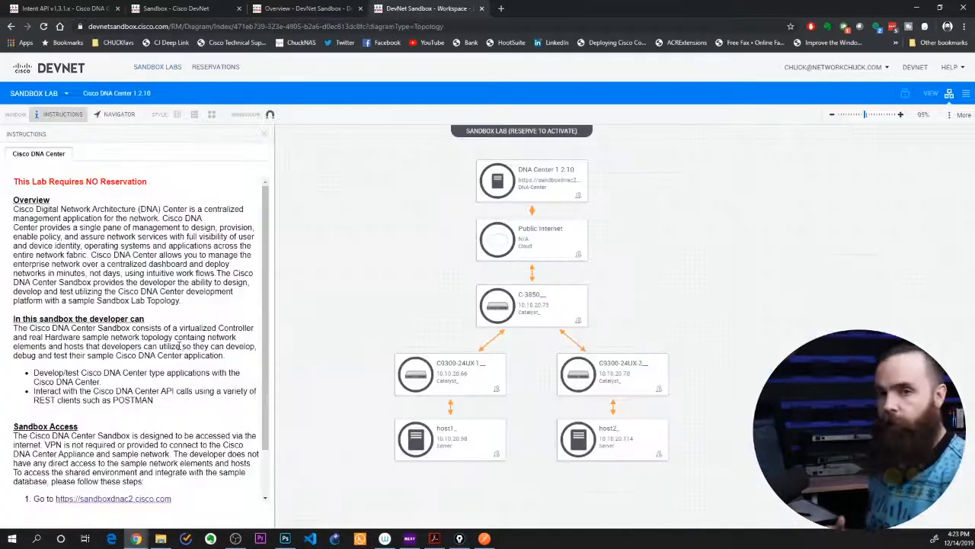
{"action": "scroll", "scroll_direction": "down", "scroll_amount": 3}
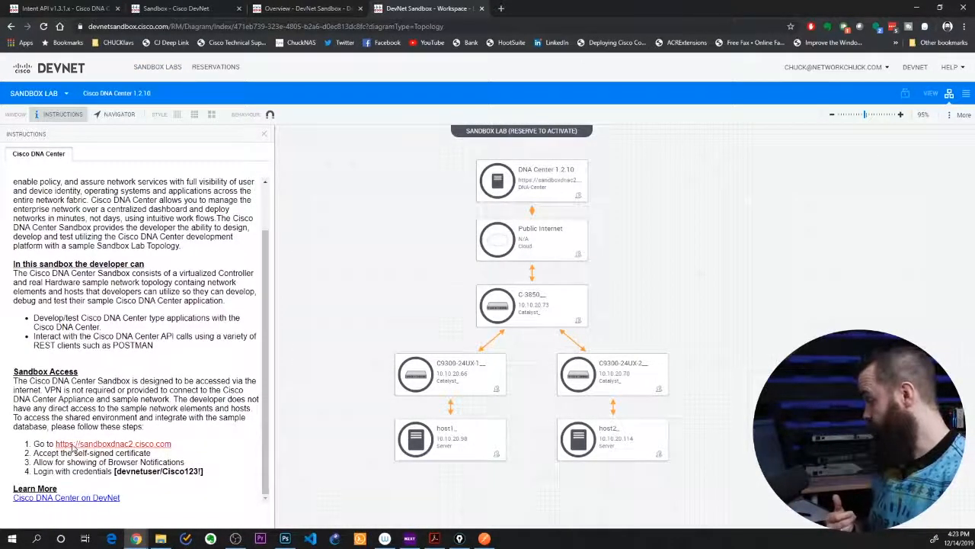
{"action": "left_click", "coordinate": [112, 443]}
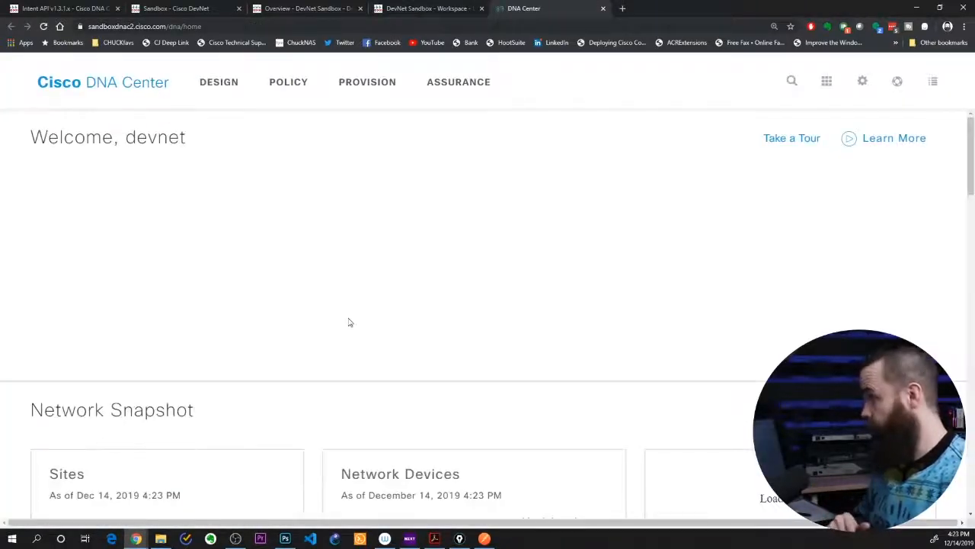
{"action": "left_click", "coordinate": [604, 9]}
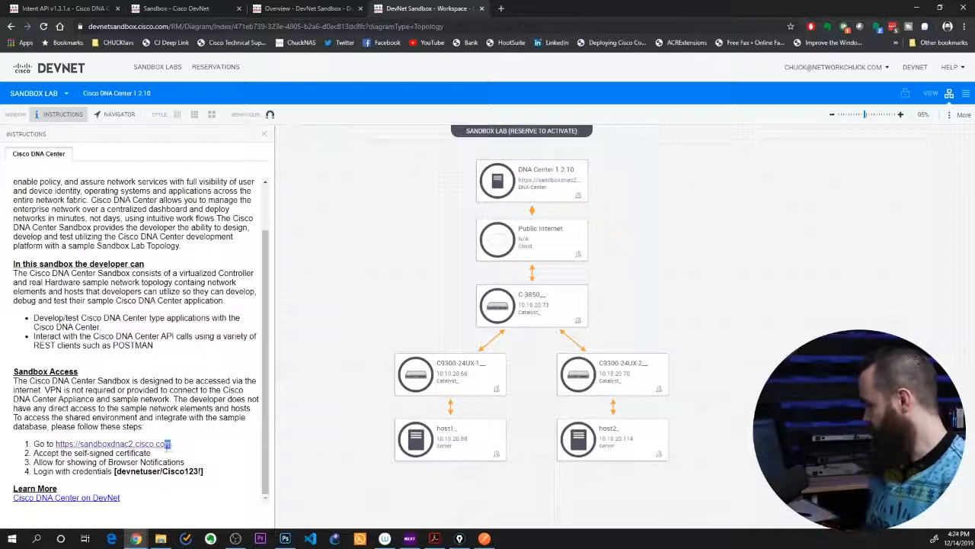
{"action": "double_click", "coordinate": [112, 443]}
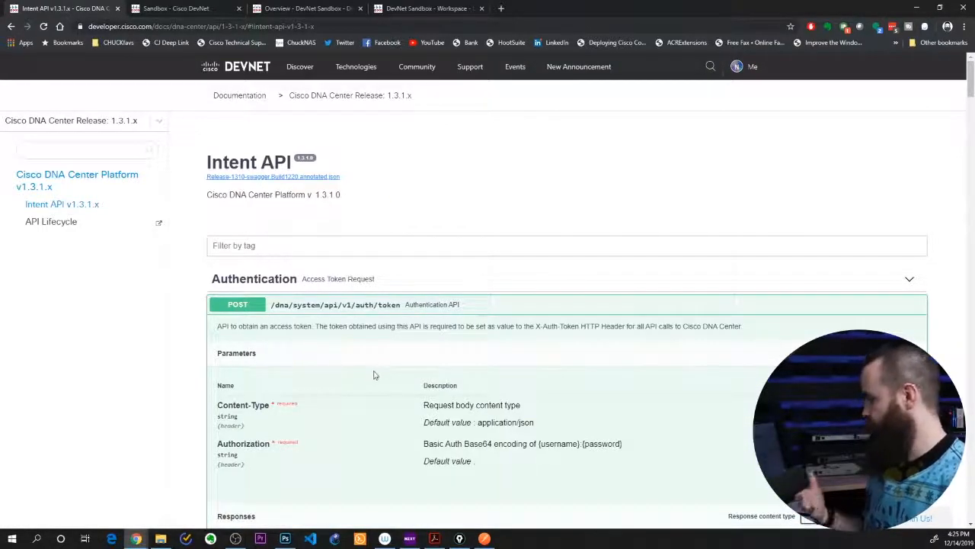
{"action": "mouse_move", "coordinate": [317, 354]}
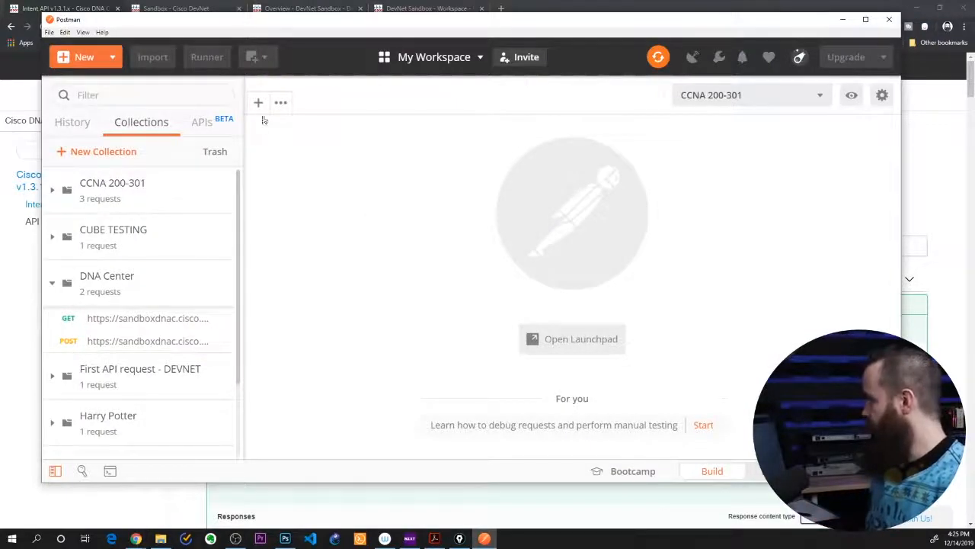
- Expand POST /dna/system/api/v1/auth/token in the Intent API docs and select its path
{"action": "left_click", "coordinate": [259, 104]}
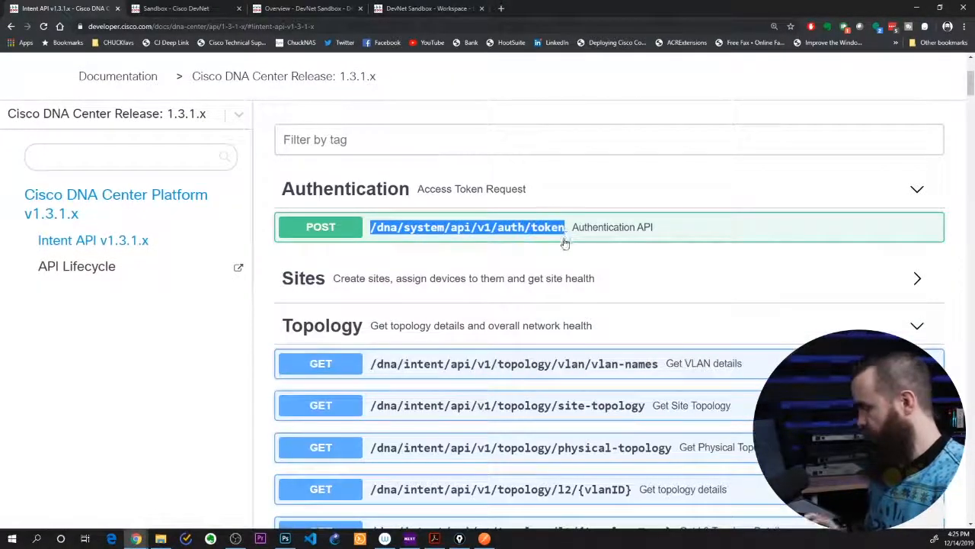
{"action": "left_click", "coordinate": [468, 227]}
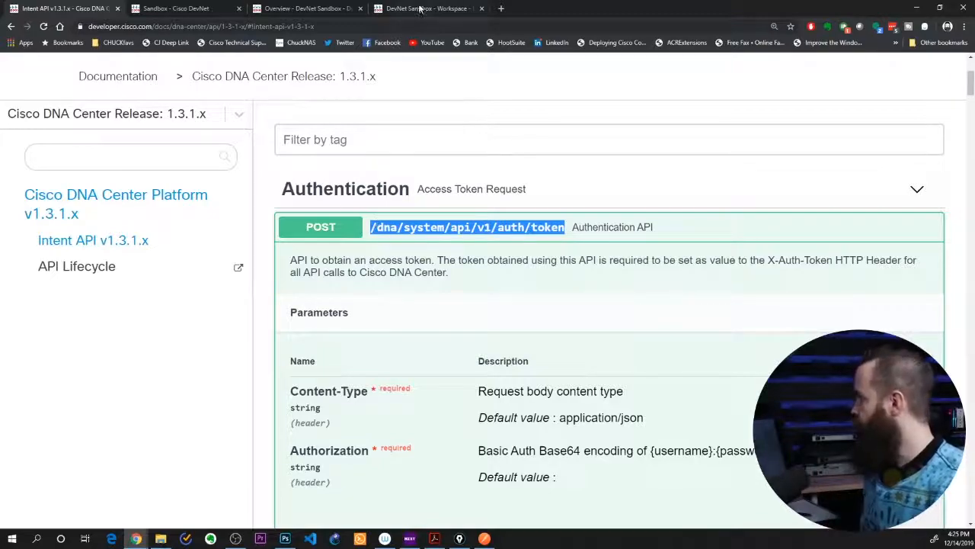
{"action": "left_click", "coordinate": [426, 9]}
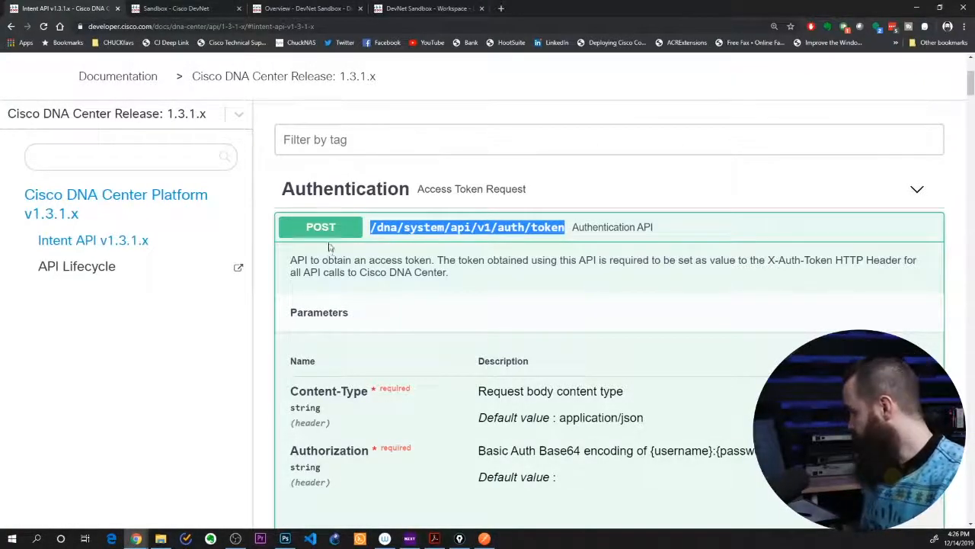
- Make the token request a POST with a Content-Type application/json header
{"action": "left_click", "coordinate": [484, 540]}
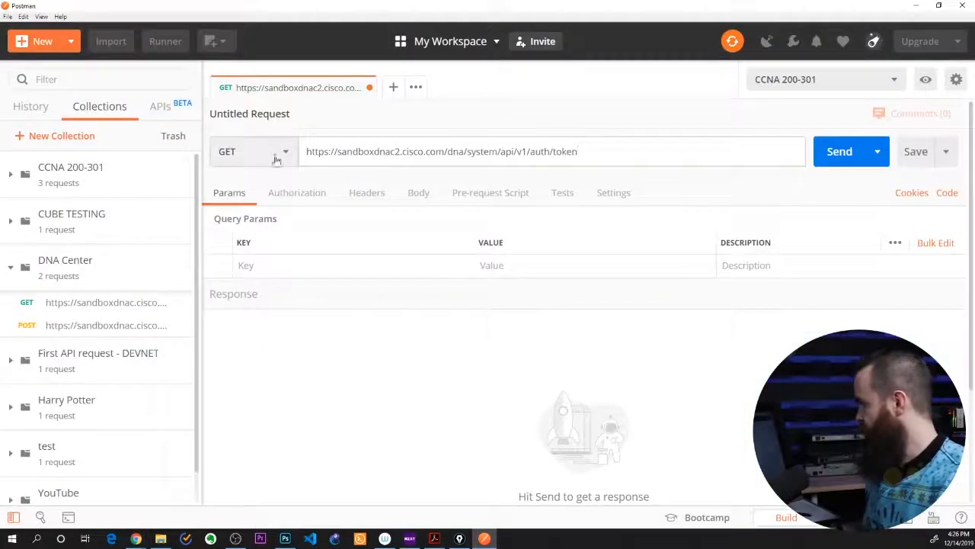
{"action": "left_click", "coordinate": [251, 151]}
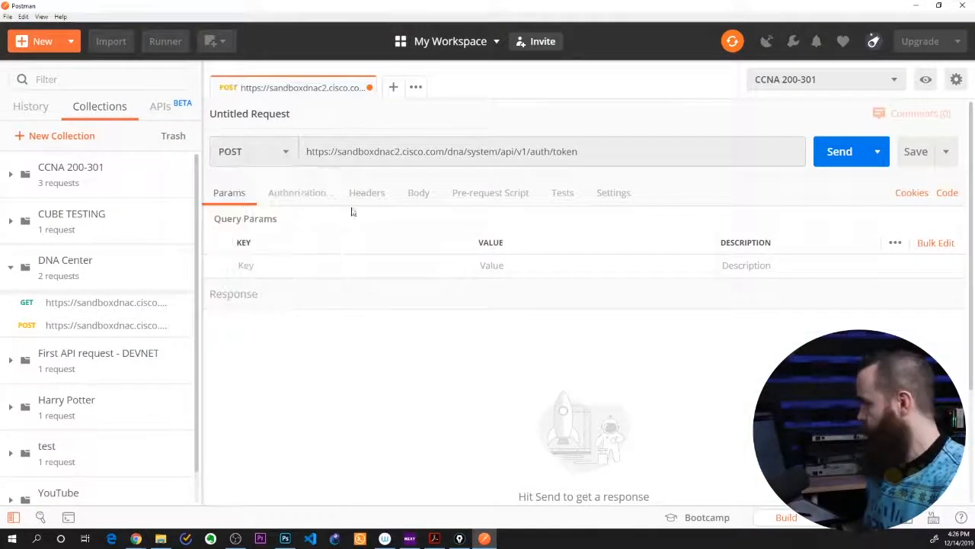
{"action": "left_click", "coordinate": [366, 192]}
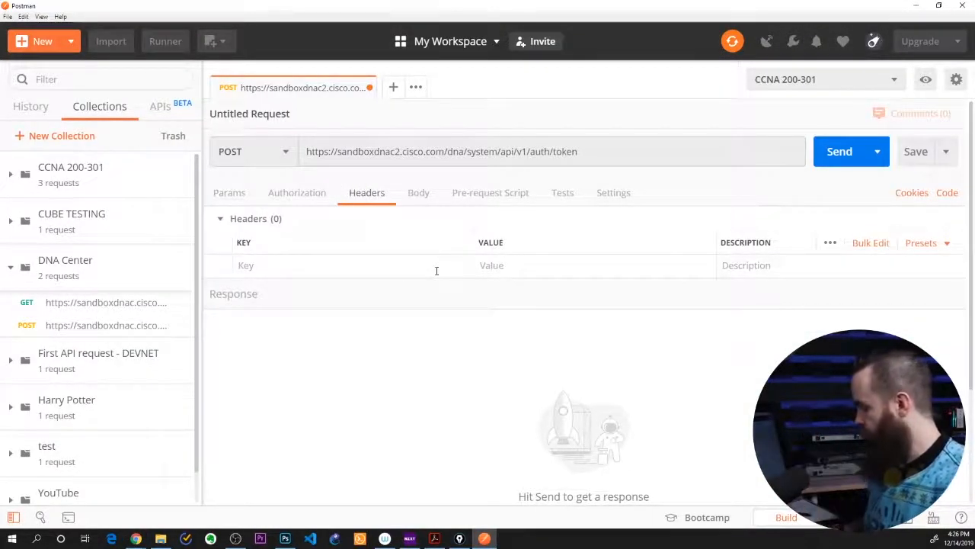
{"action": "left_click", "coordinate": [111, 539]}
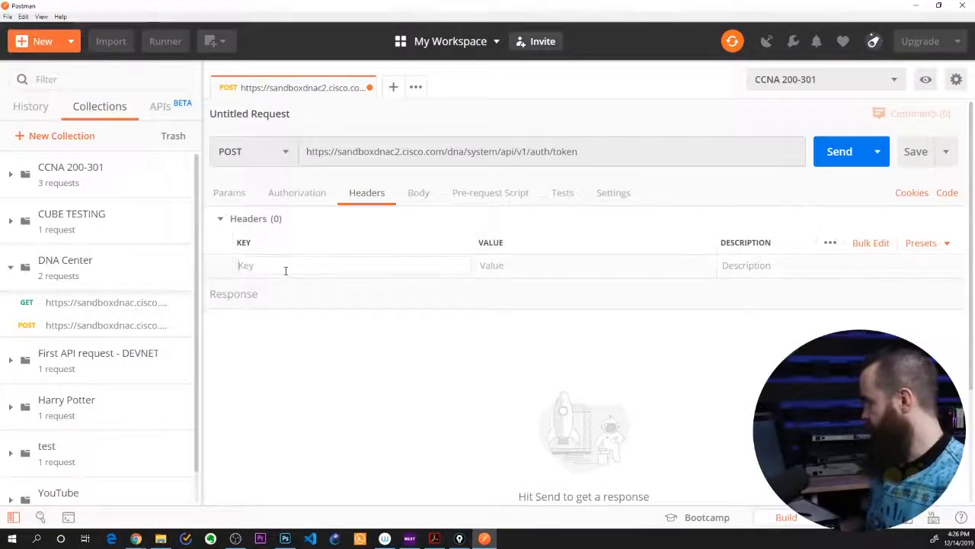
{"action": "type", "text": "content"}
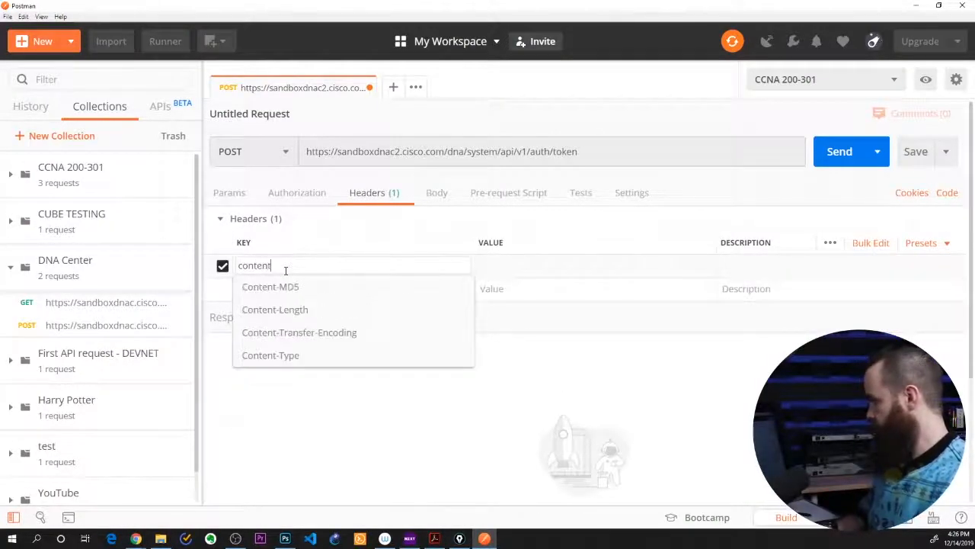
{"action": "left_click", "coordinate": [271, 355]}
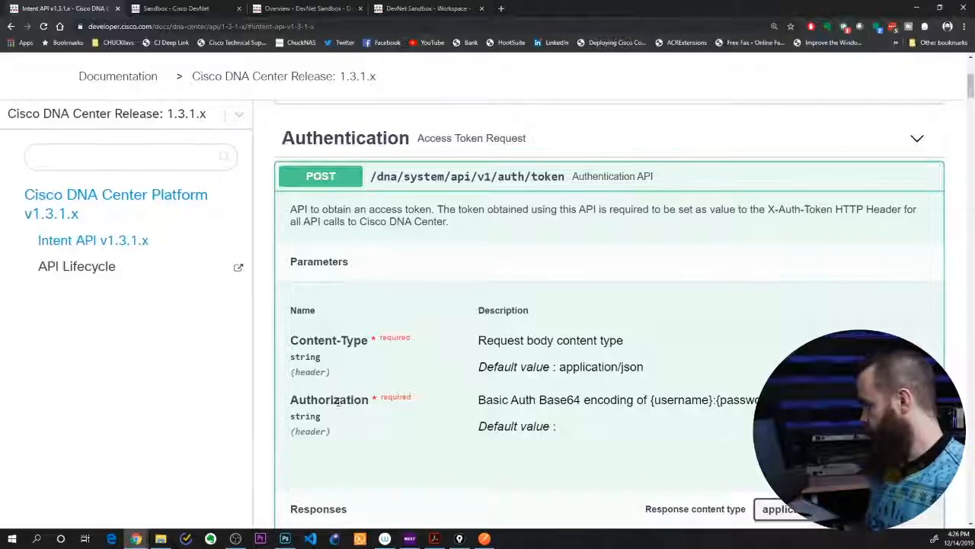
{"action": "double_click", "coordinate": [341, 399]}
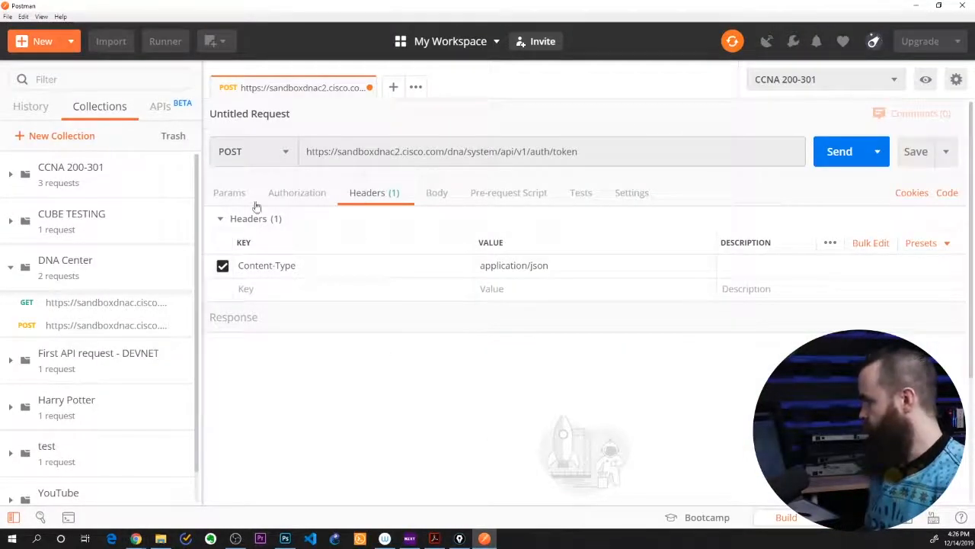
- Set Basic Auth with the sandbox username and password and send the token request
{"action": "left_click", "coordinate": [296, 192]}
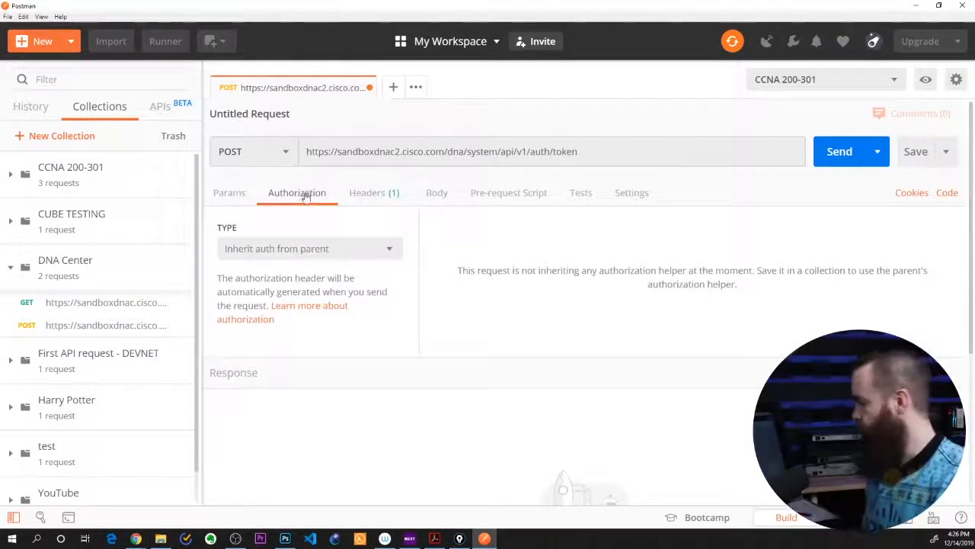
{"action": "left_click", "coordinate": [308, 247]}
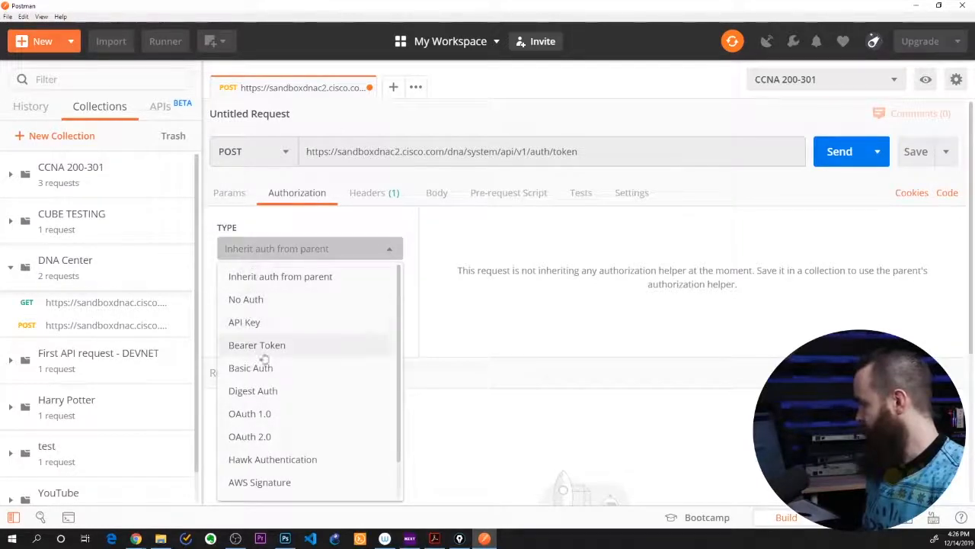
{"action": "left_click", "coordinate": [250, 367]}
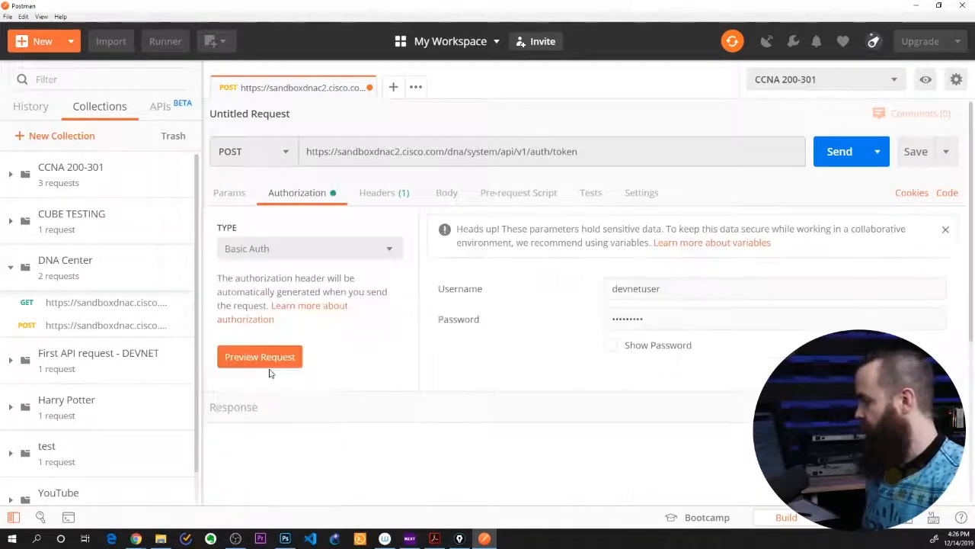
{"action": "left_click", "coordinate": [762, 288]}
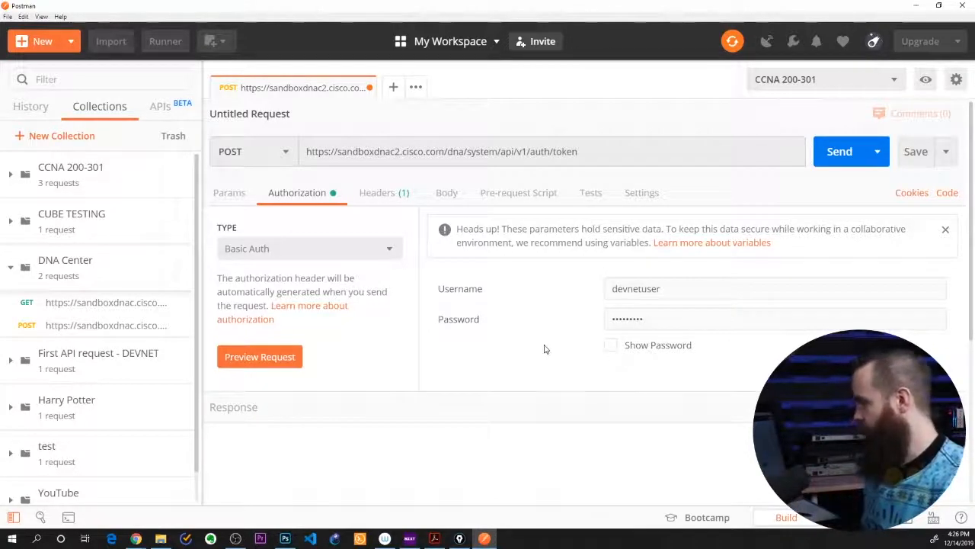
{"action": "mouse_move", "coordinate": [618, 360]}
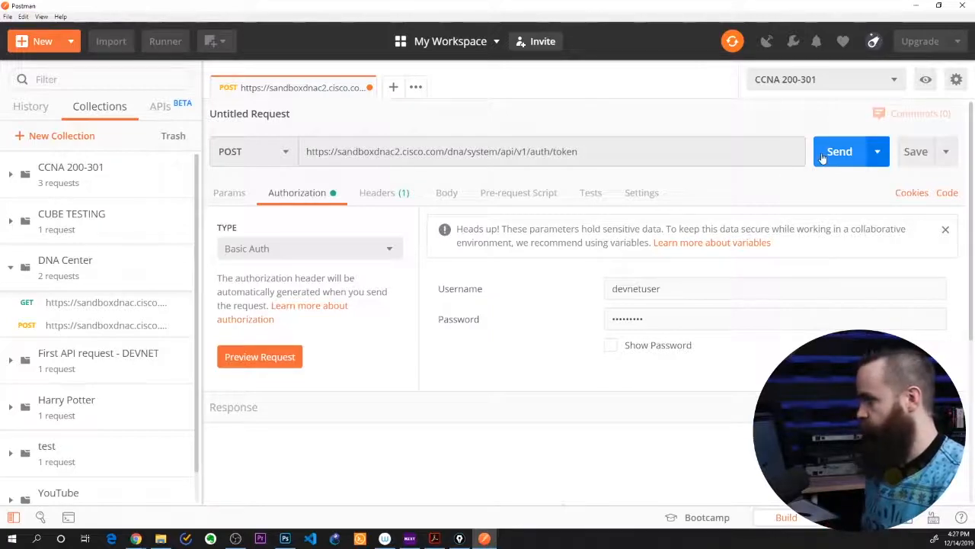
{"action": "left_click", "coordinate": [838, 151]}
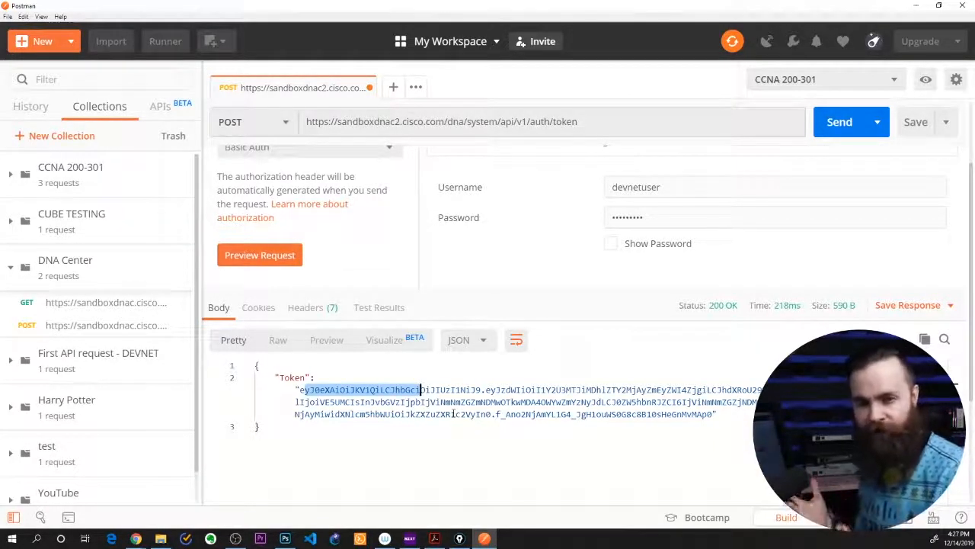
{"action": "mouse_move", "coordinate": [136, 540]}
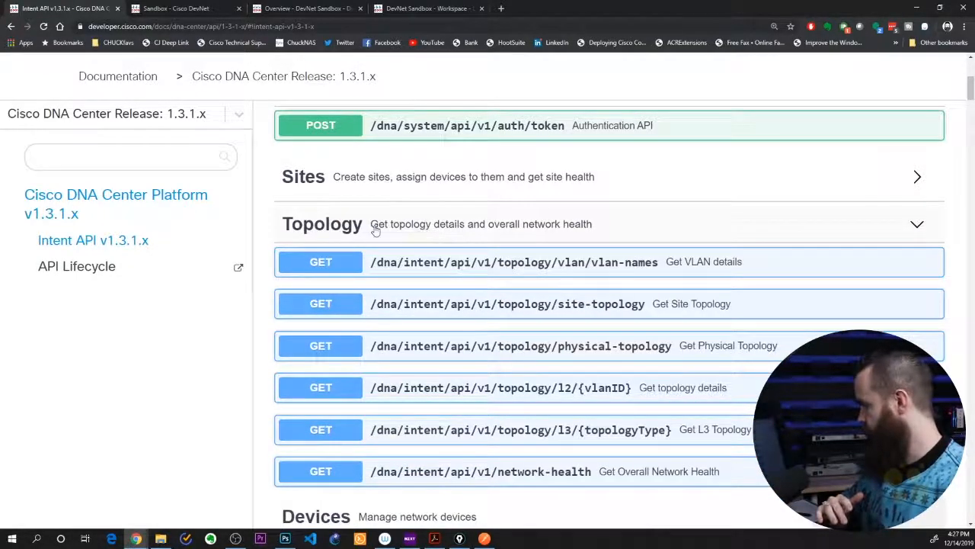
- Select the Devices endpoint path /dna/intent/api/v1/network-device in the docs
{"action": "scroll", "scroll_direction": "down", "scroll_amount": 3}
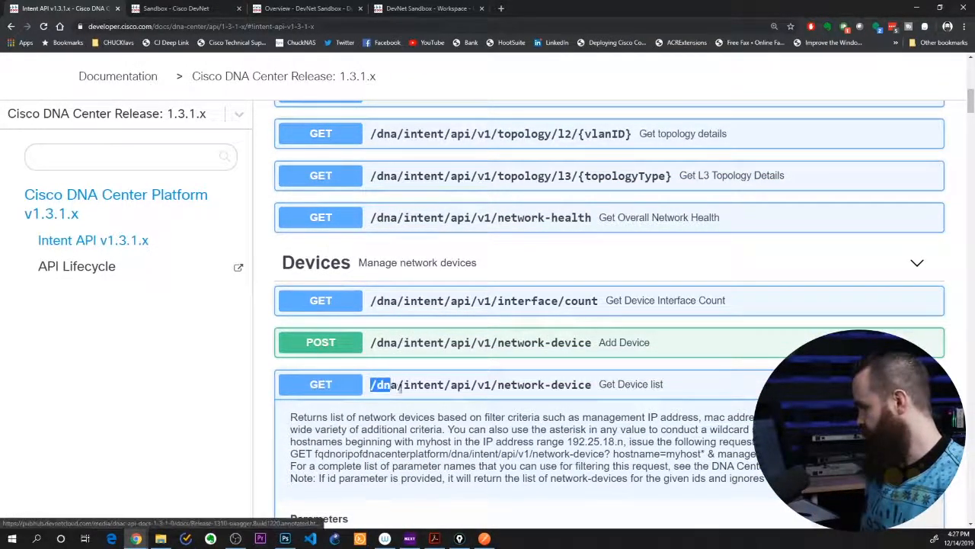
{"action": "left_click", "coordinate": [480, 384]}
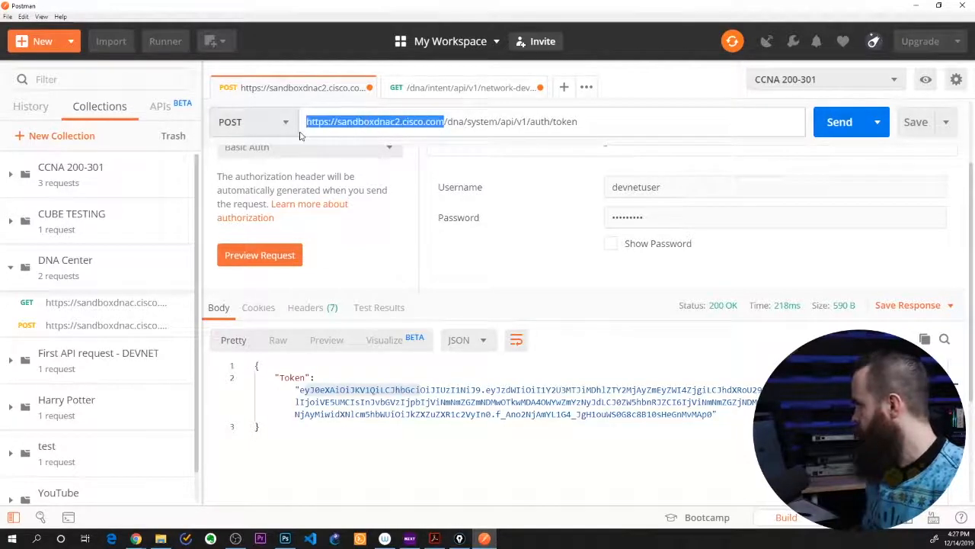
{"action": "left_click", "coordinate": [464, 87]}
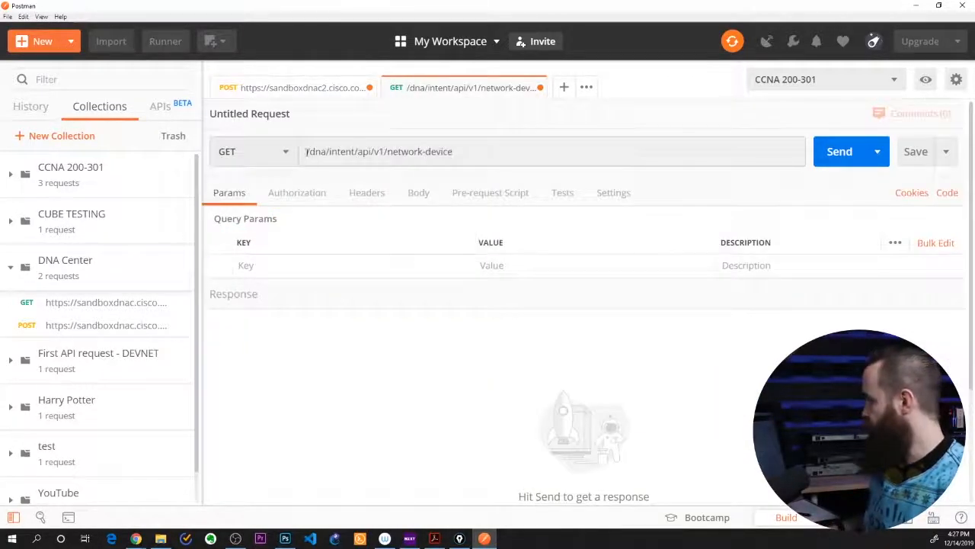
{"action": "type", "text": "https://sandboxdnac2.cisco.com"}
{"action": "type", "text": "cont"}
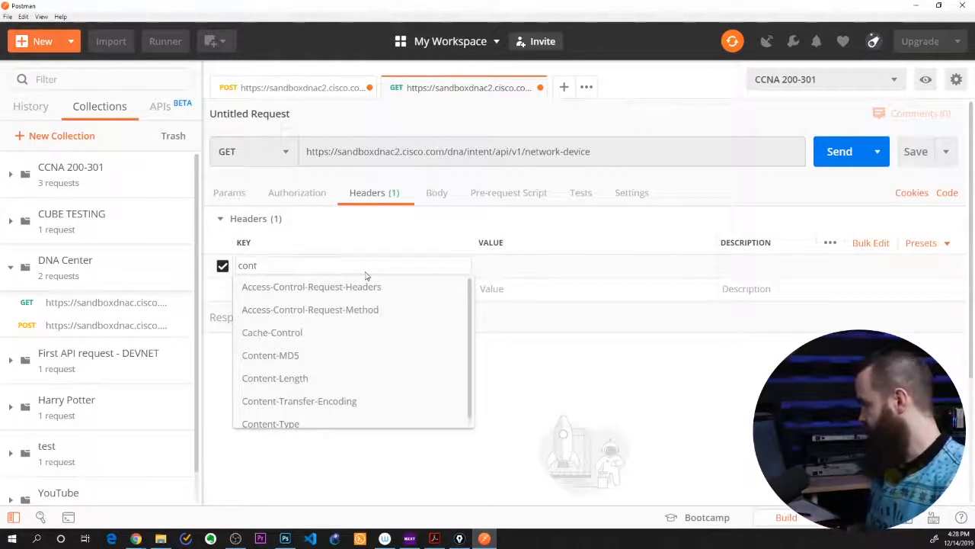
{"action": "left_click", "coordinate": [271, 424]}
{"action": "type", "text": "application/json"}
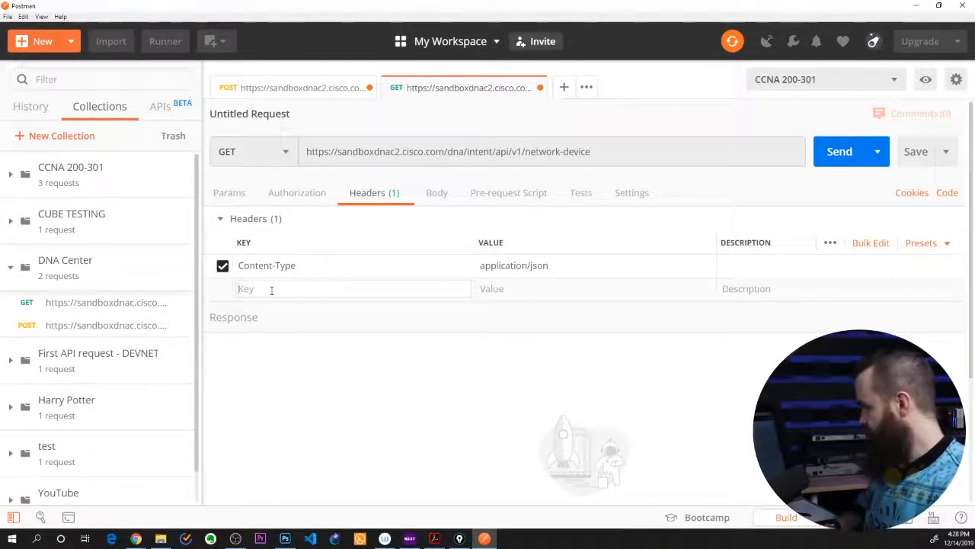
- Add an X-Auth-Token header holding the token copied from the token response, then send
{"action": "type", "text": "X-AUTH"}
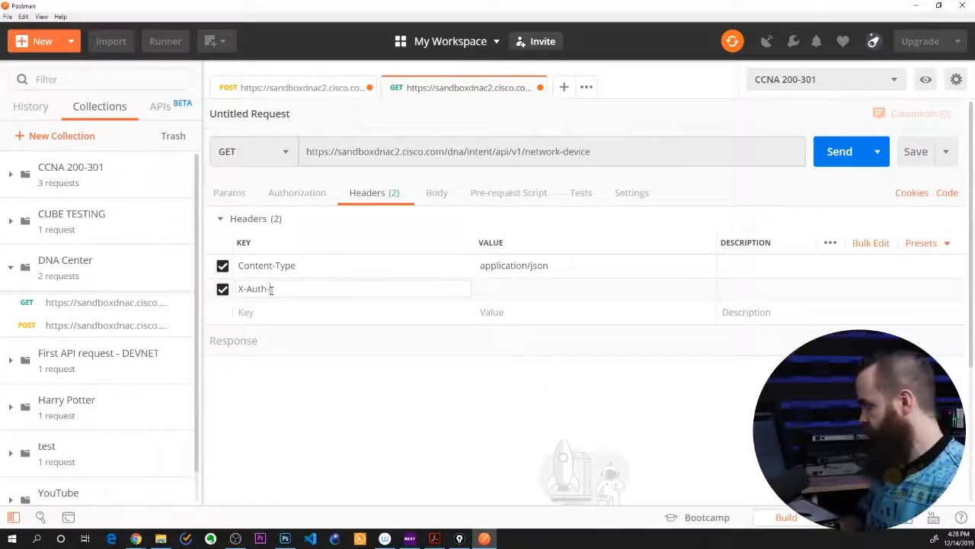
{"action": "type", "text": "Token"}
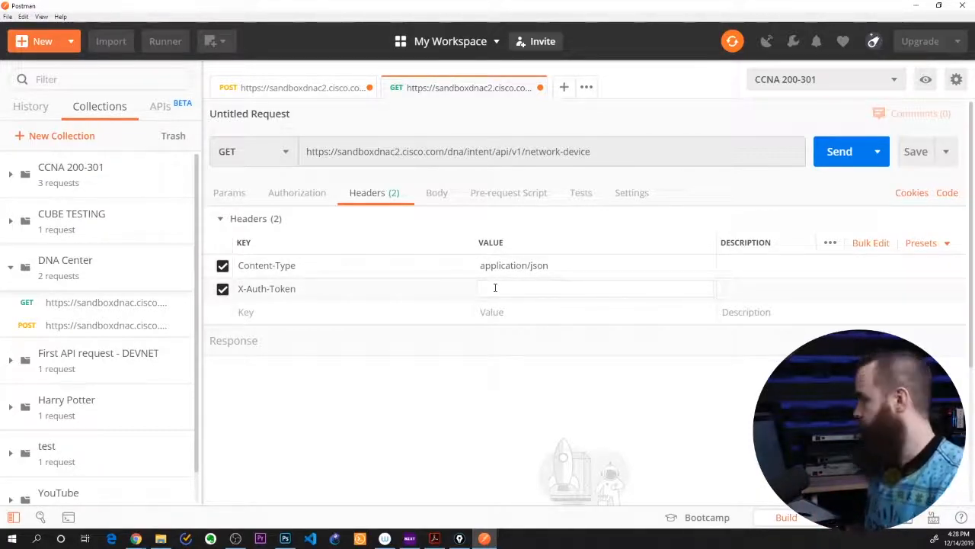
{"action": "left_click", "coordinate": [297, 87]}
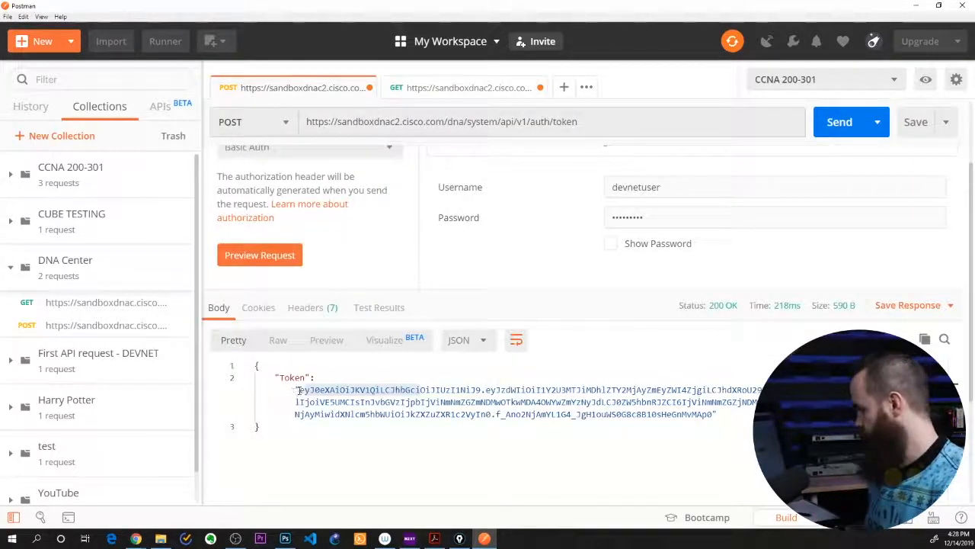
{"action": "left_click", "coordinate": [464, 87]}
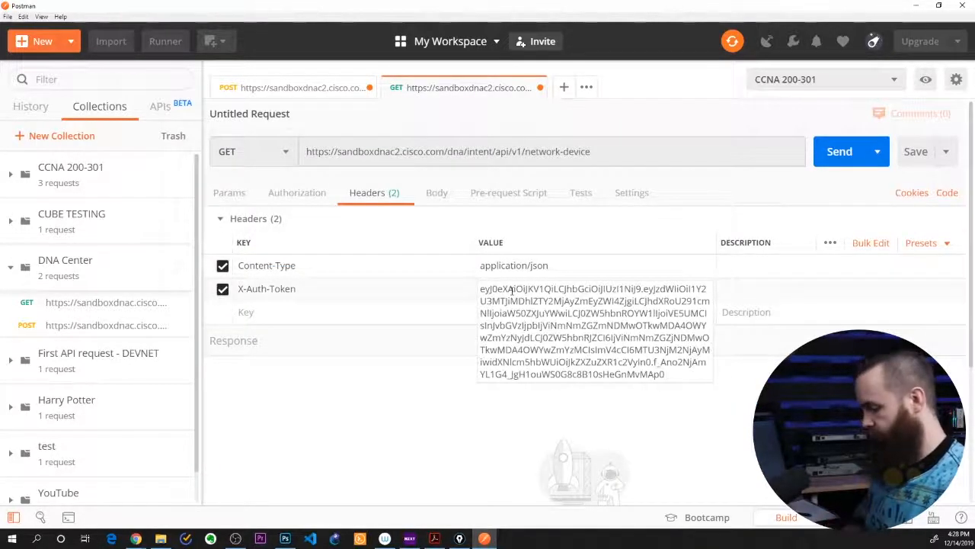
{"action": "left_click", "coordinate": [323, 384]}
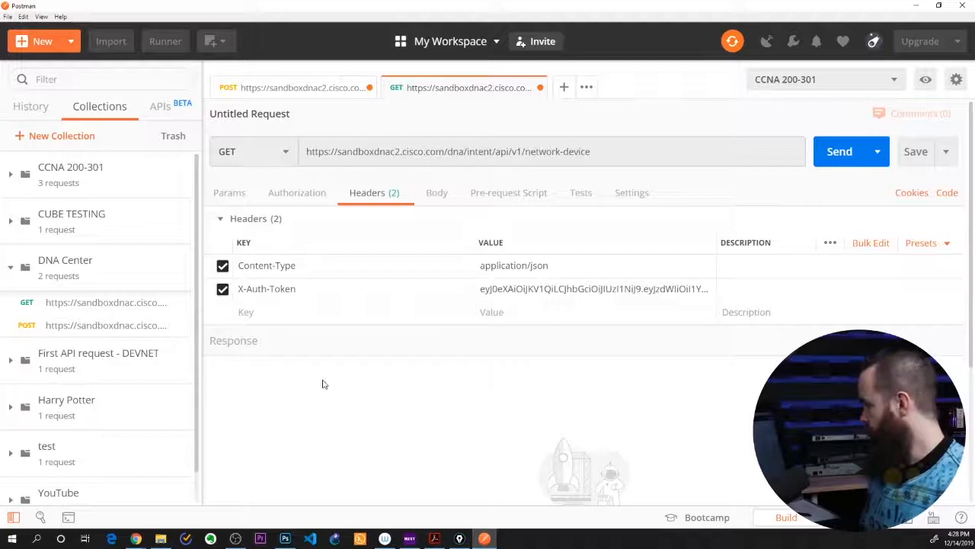
{"action": "mouse_move", "coordinate": [360, 380]}
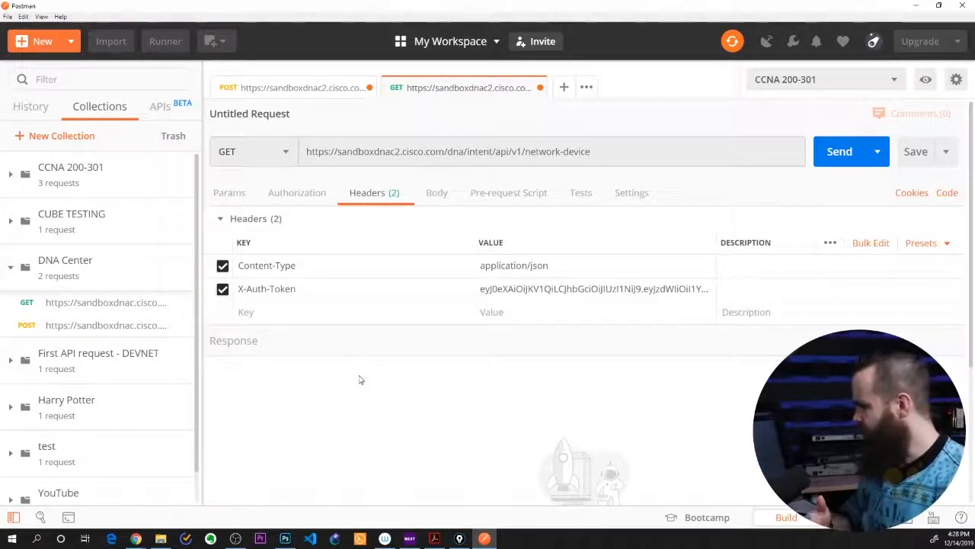
{"action": "mouse_move", "coordinate": [384, 373]}
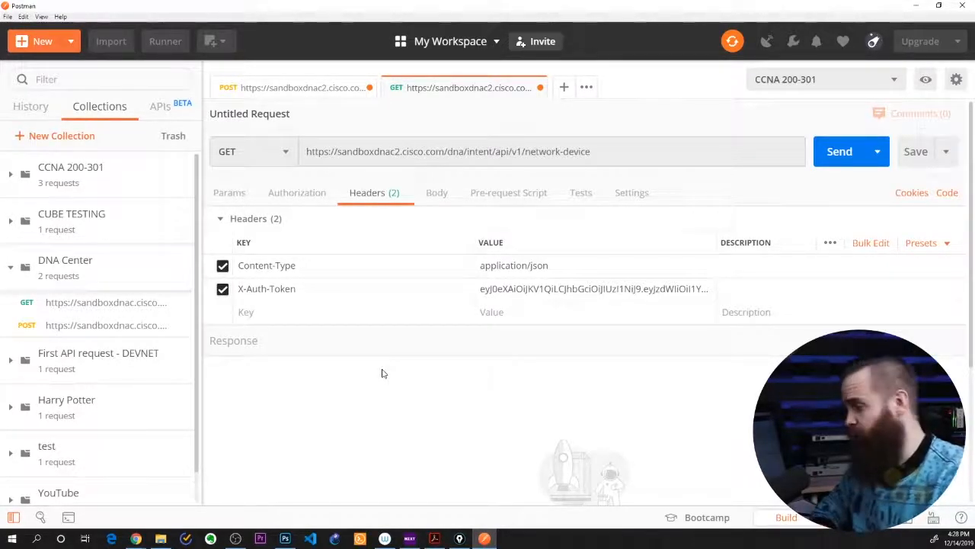
{"action": "left_click", "coordinate": [839, 151]}
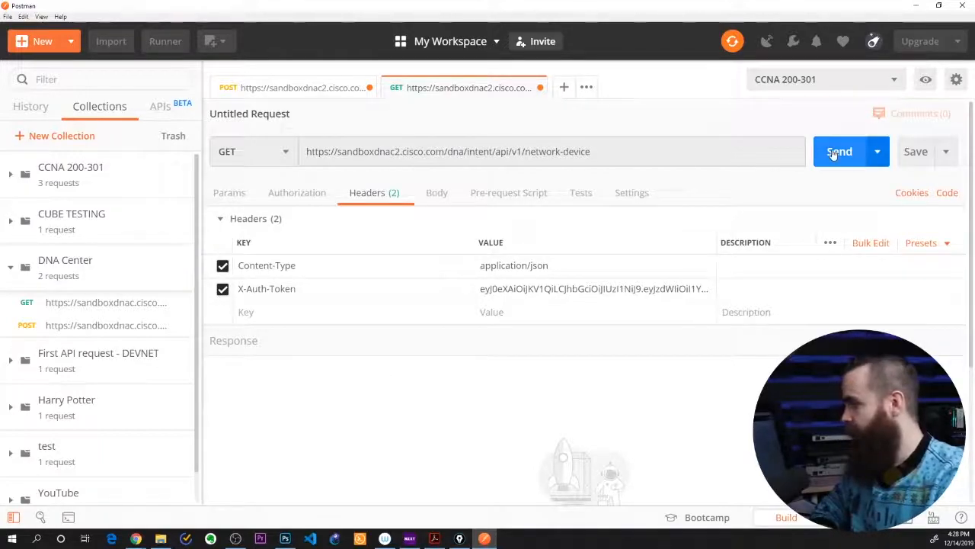
{"action": "left_click", "coordinate": [838, 151]}
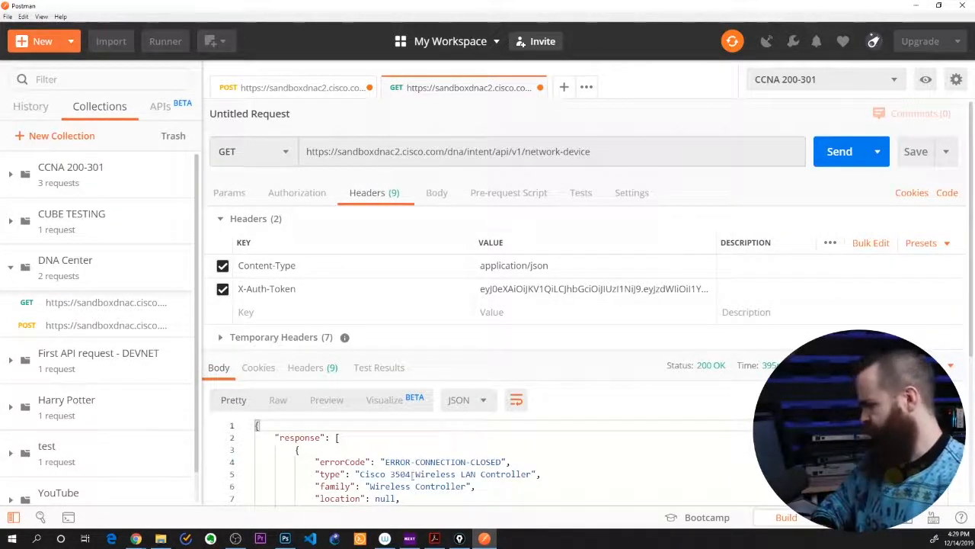
{"action": "double_click", "coordinate": [442, 462]}
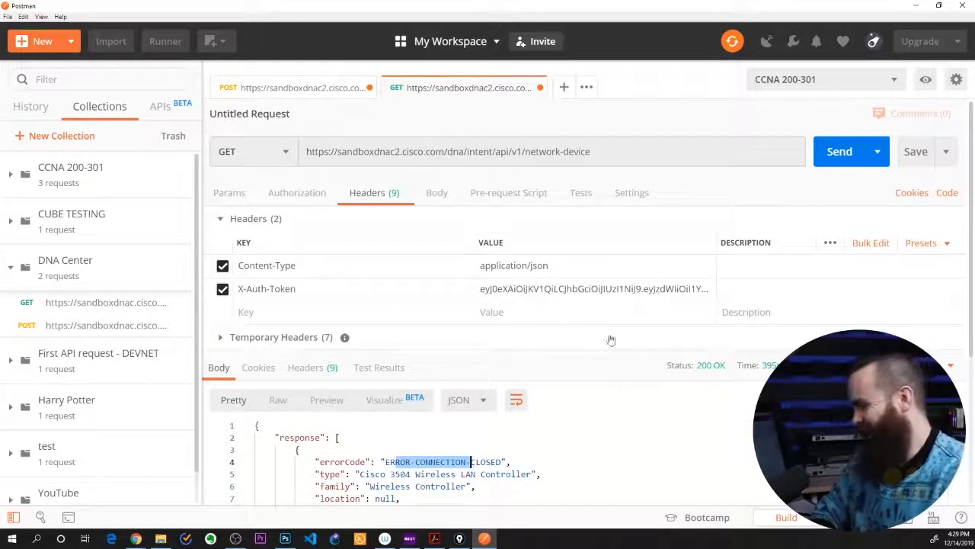
{"action": "mouse_move", "coordinate": [711, 365]}
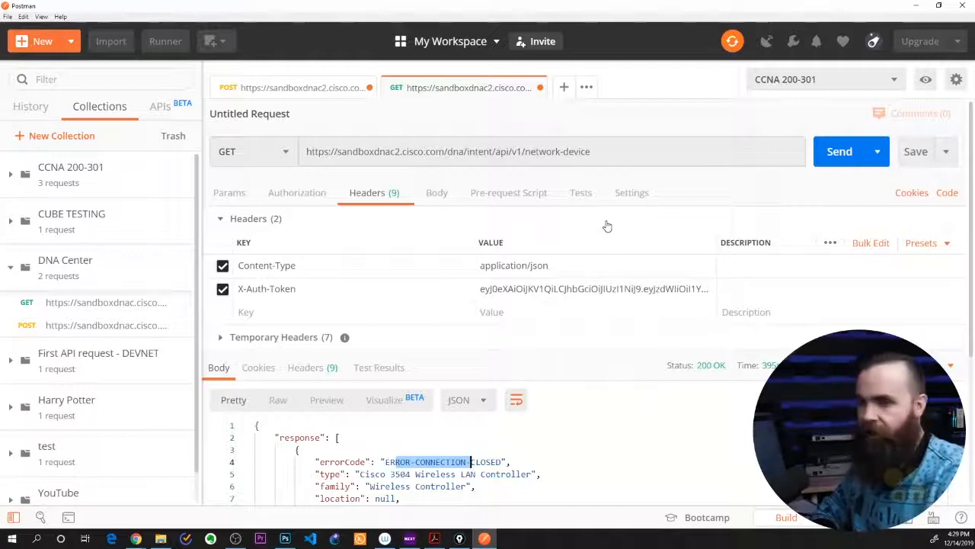
{"action": "scroll", "scroll_direction": "down", "scroll_amount": 3}
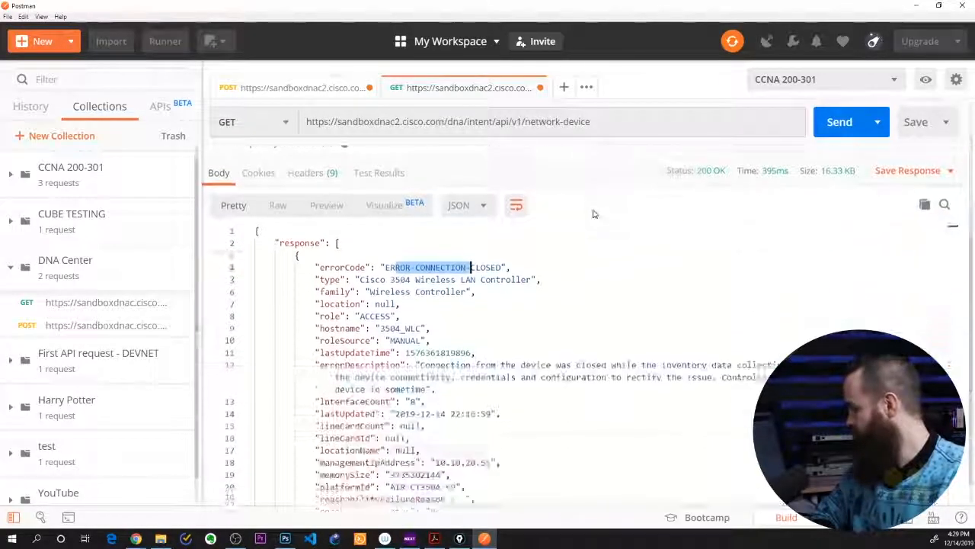
{"action": "scroll", "scroll_direction": "up", "scroll_amount": 3}
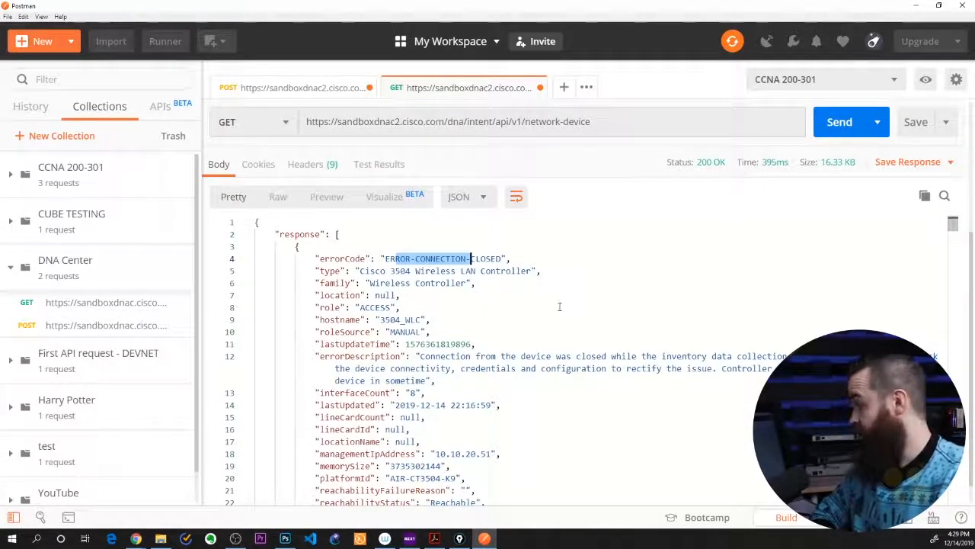
{"action": "double_click", "coordinate": [404, 271]}
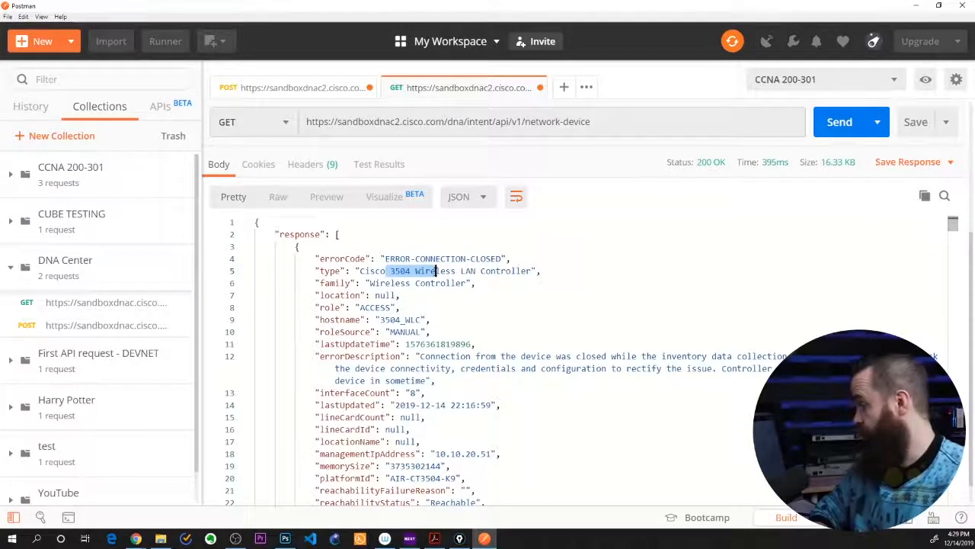
{"action": "scroll", "scroll_direction": "down", "scroll_amount": 3}
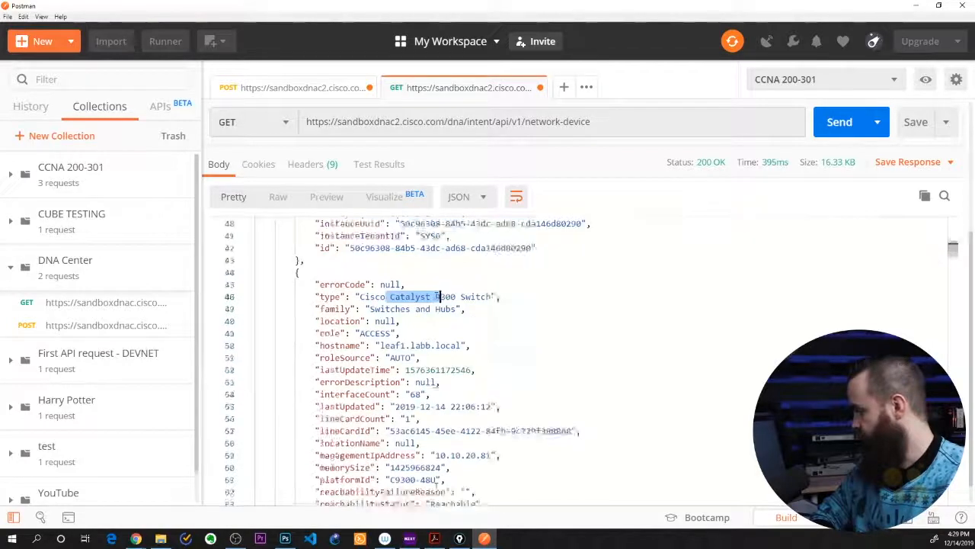
{"action": "scroll", "scroll_direction": "down", "scroll_amount": 3}
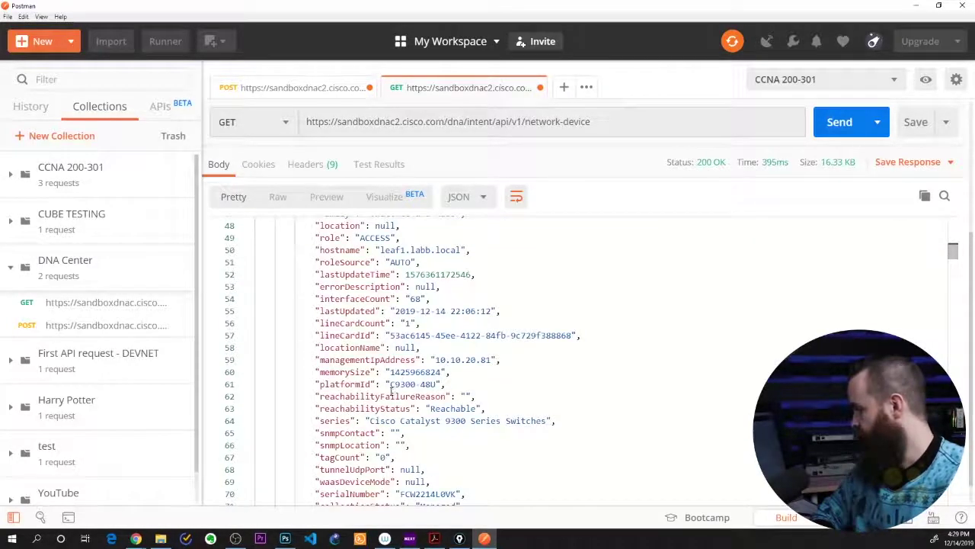
{"action": "double_click", "coordinate": [372, 287]}
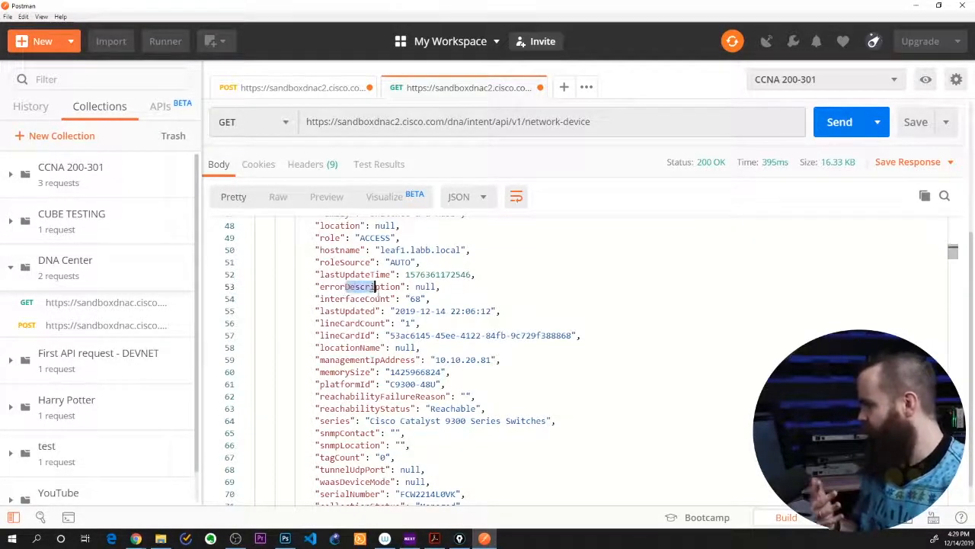
{"action": "scroll", "scroll_direction": "down", "scroll_amount": 3}
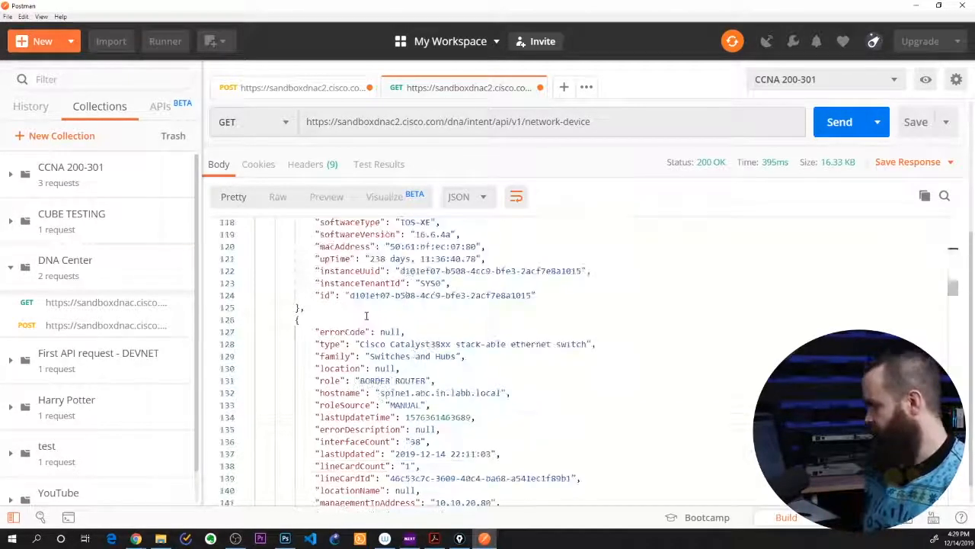
{"action": "scroll", "scroll_direction": "down", "scroll_amount": 3}
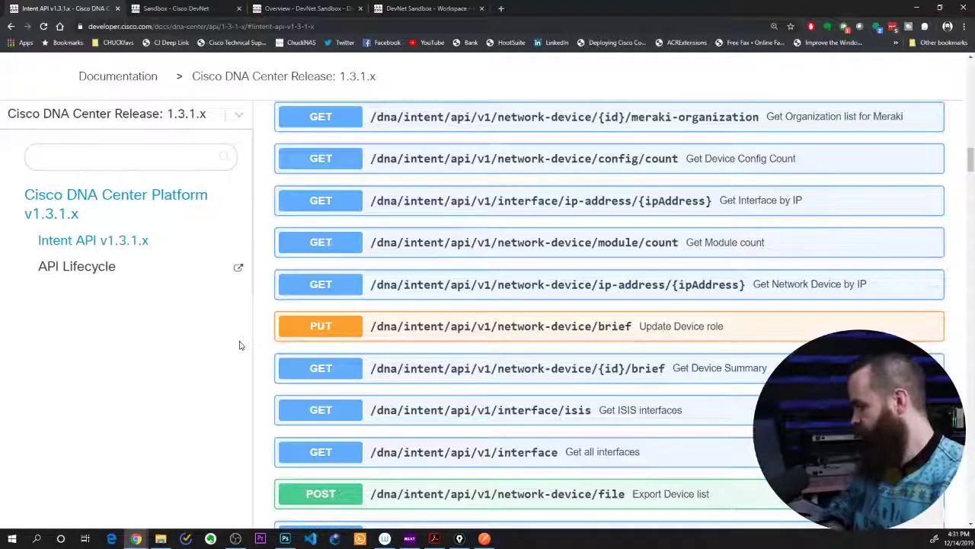
- Grab the path of GET /dna/intent/api/v1/interface from the Intent API docs
{"action": "scroll", "scroll_direction": "down", "scroll_amount": 3}
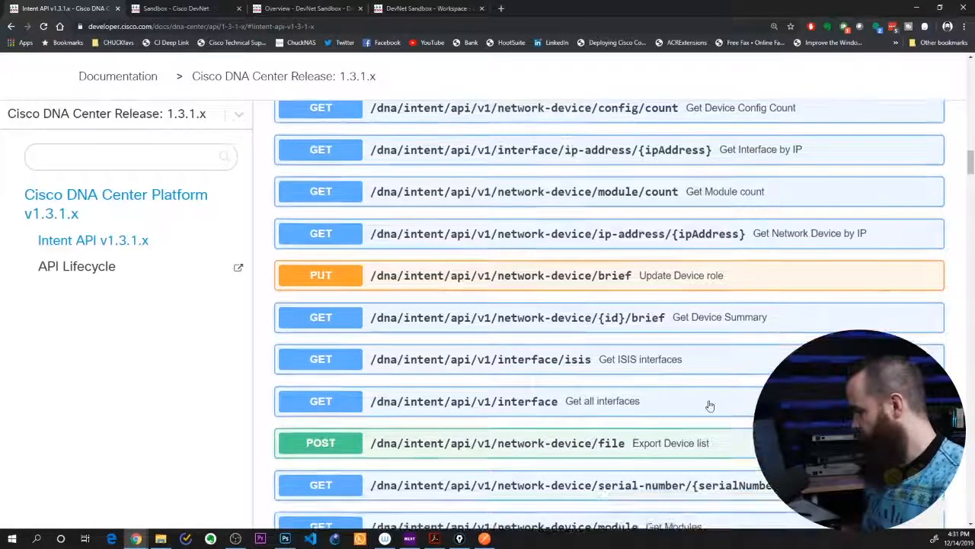
{"action": "mouse_move", "coordinate": [375, 406]}
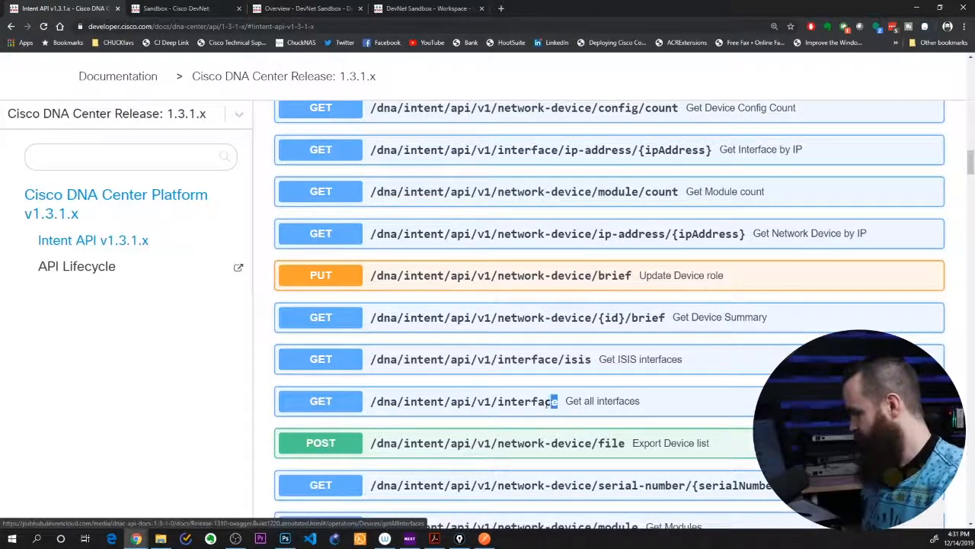
{"action": "mouse_move", "coordinate": [556, 404]}
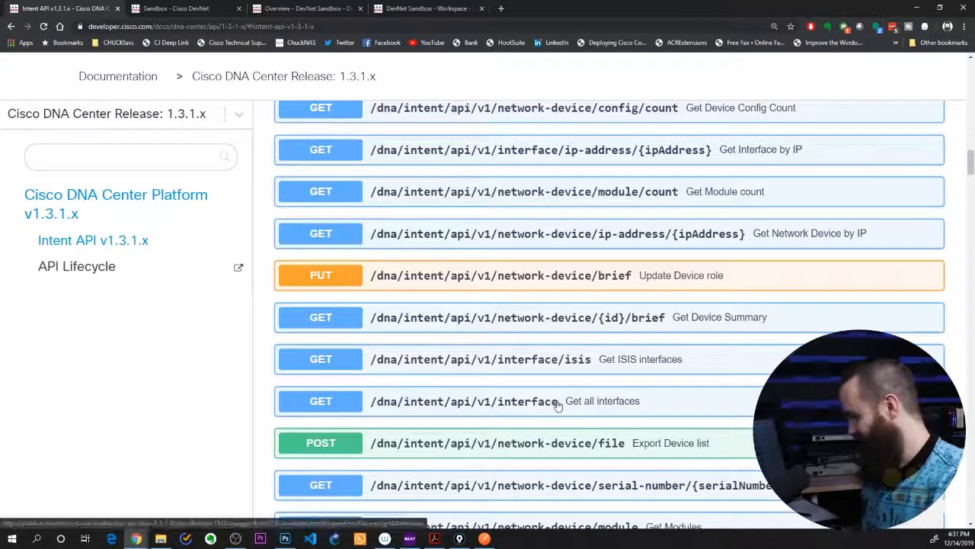
{"action": "left_click", "coordinate": [465, 401]}
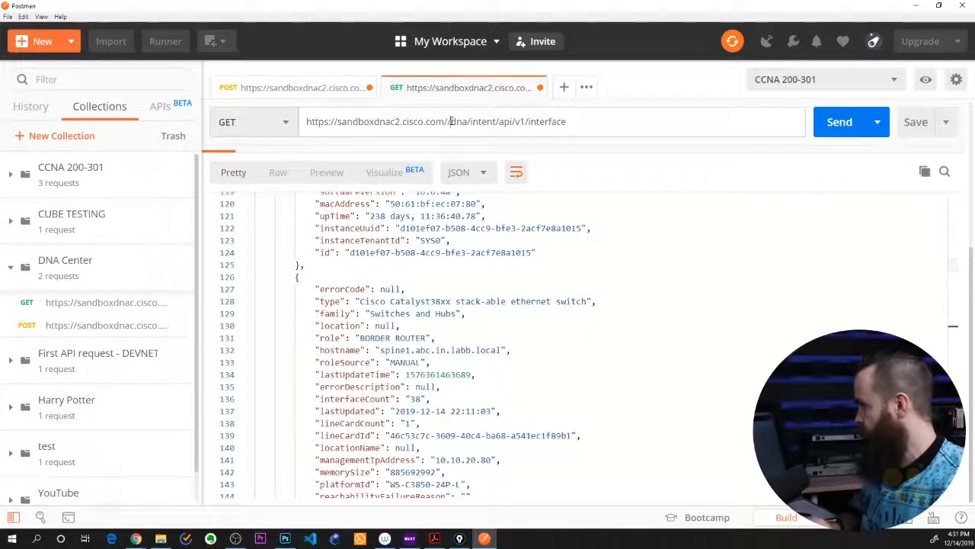
- Send the GET request to /dna/intent/api/v1/interface with the existing headers
{"action": "scroll", "scroll_direction": "up", "scroll_amount": 3}
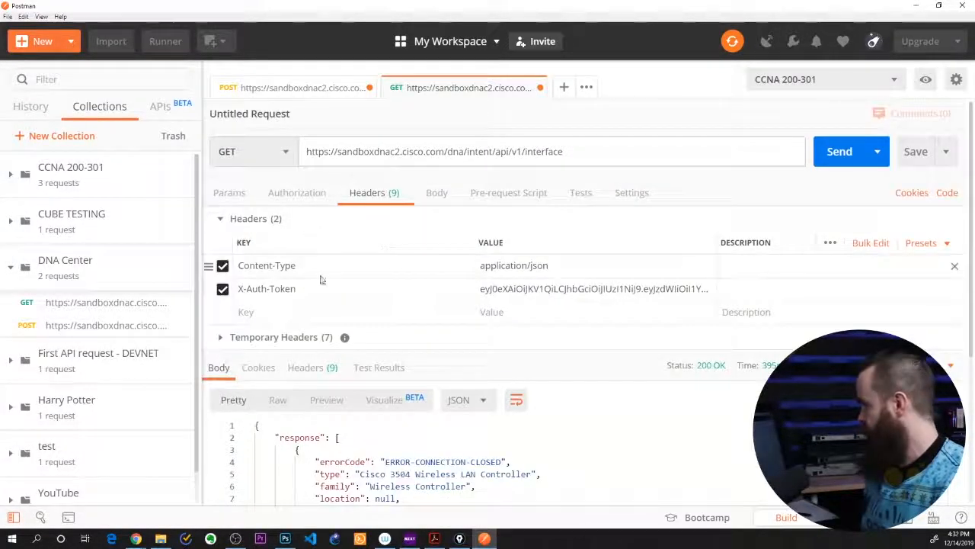
{"action": "mouse_move", "coordinate": [530, 297]}
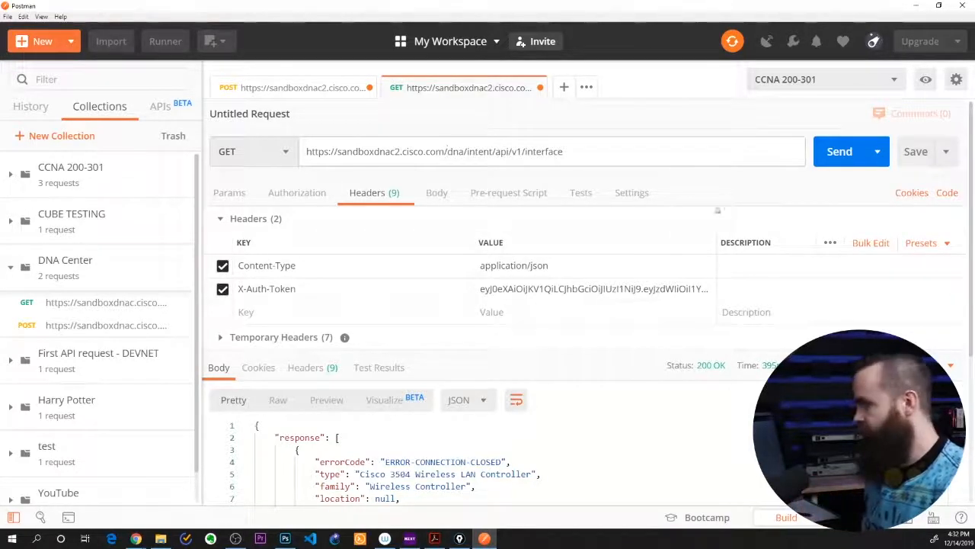
{"action": "left_click", "coordinate": [838, 151]}
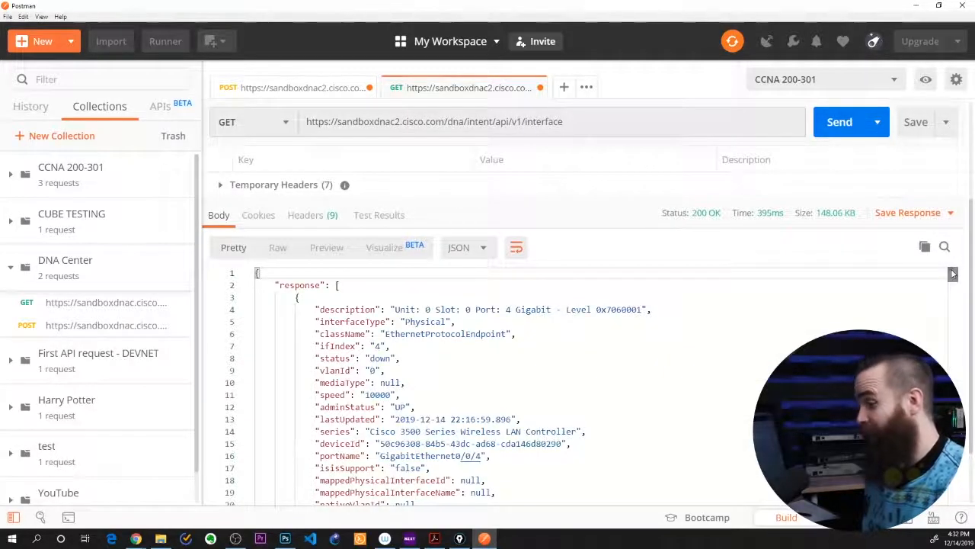
- Scroll through the 200 OK JSON response listing the device interfaces
{"action": "scroll", "scroll_direction": "down", "scroll_amount": 3}
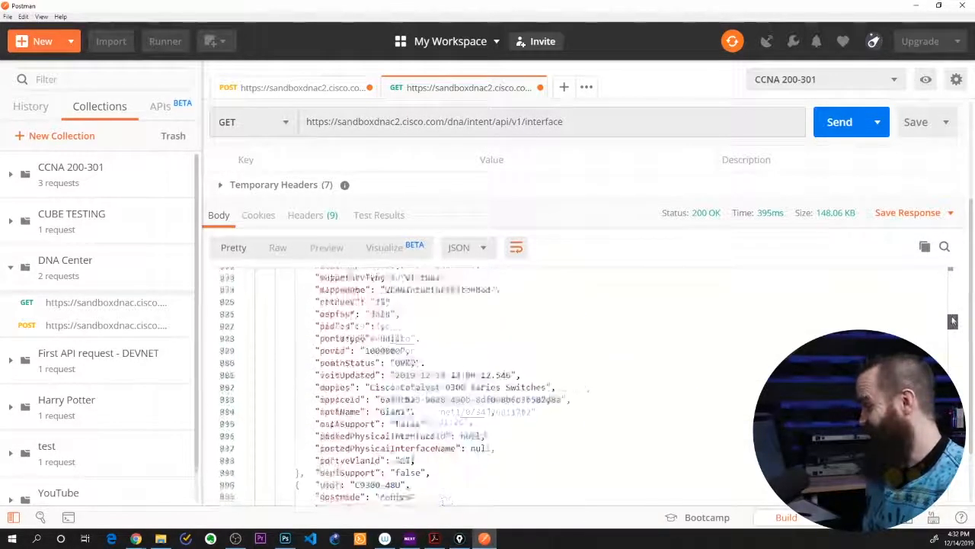
{"action": "scroll", "scroll_direction": "up", "scroll_amount": 3}
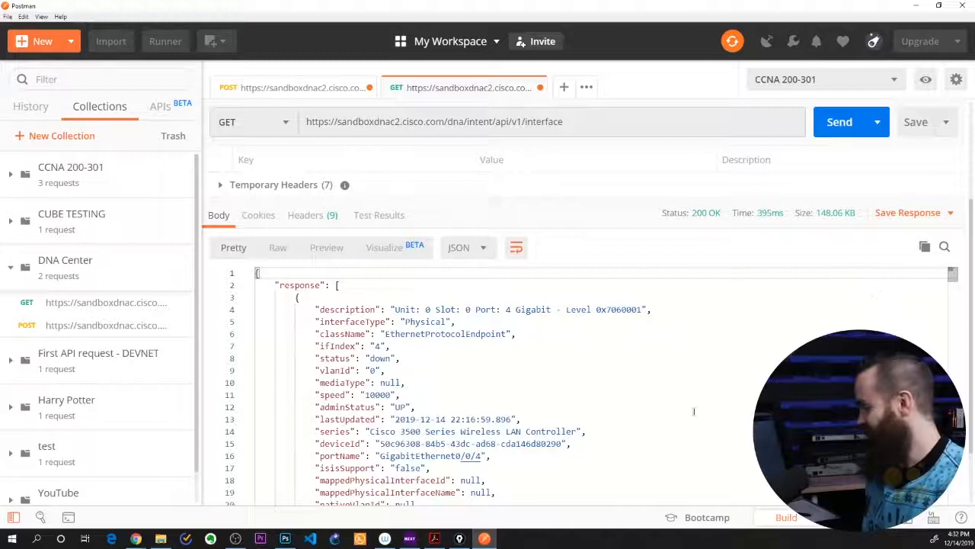
{"action": "scroll", "scroll_direction": "down", "scroll_amount": 3}
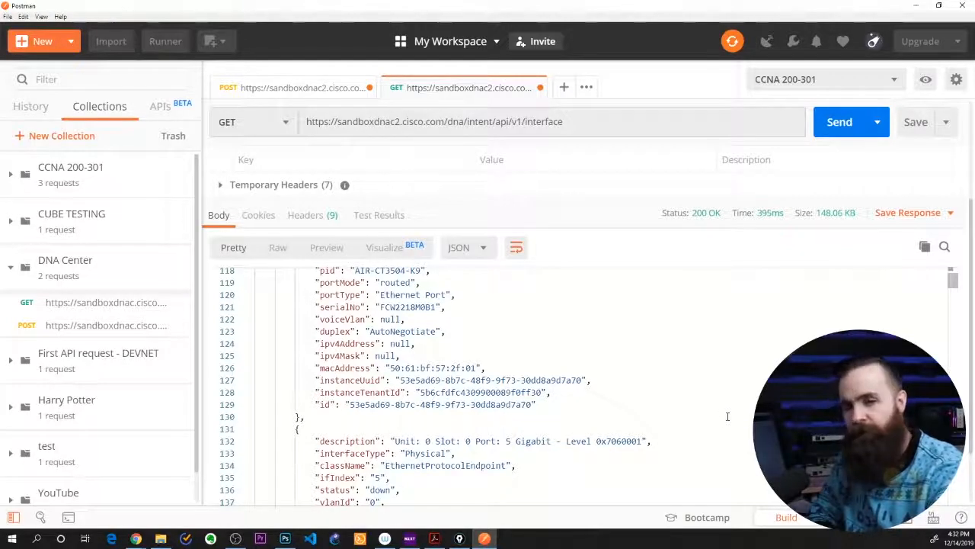
{"action": "mouse_move", "coordinate": [732, 421]}
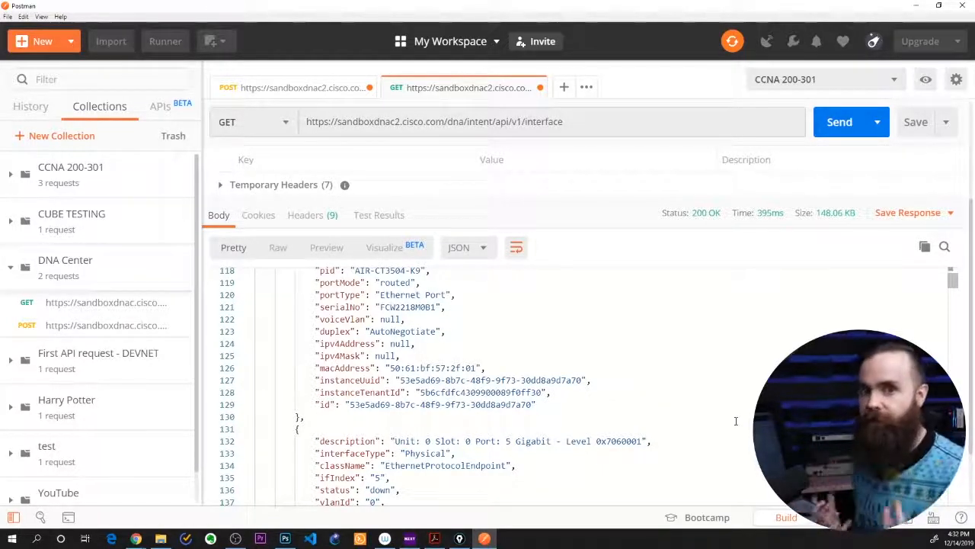
{"action": "mouse_move", "coordinate": [734, 449]}
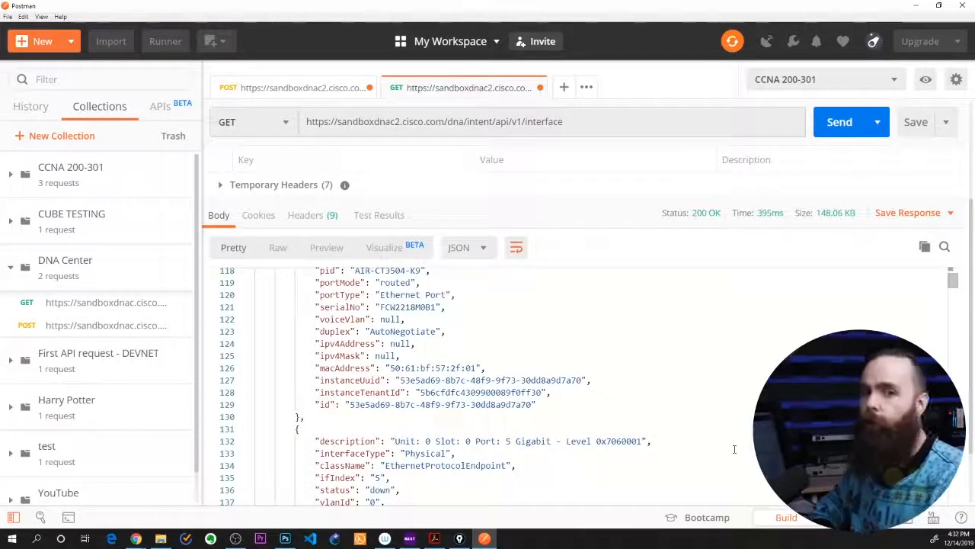
{"action": "scroll", "scroll_direction": "down", "scroll_amount": 3}
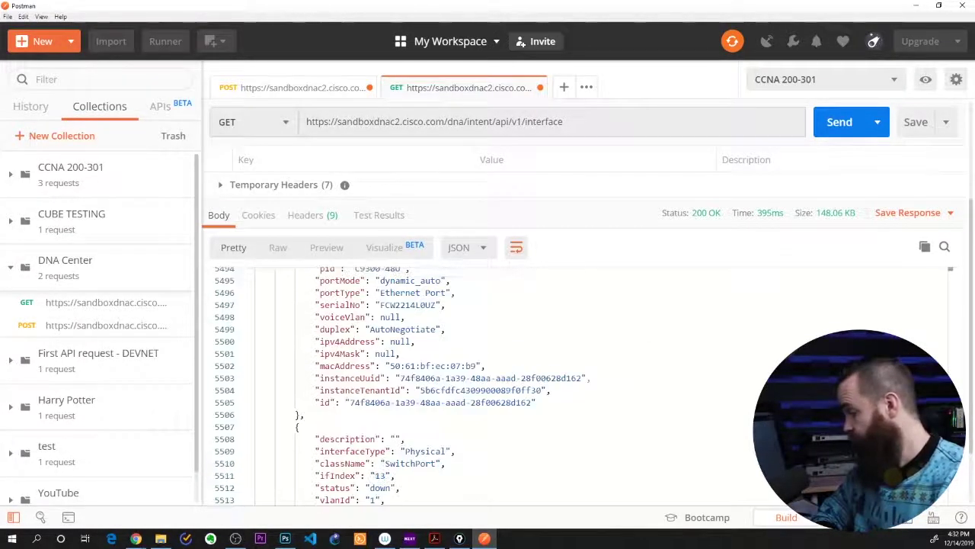
{"action": "scroll", "scroll_direction": "down", "scroll_amount": 3}
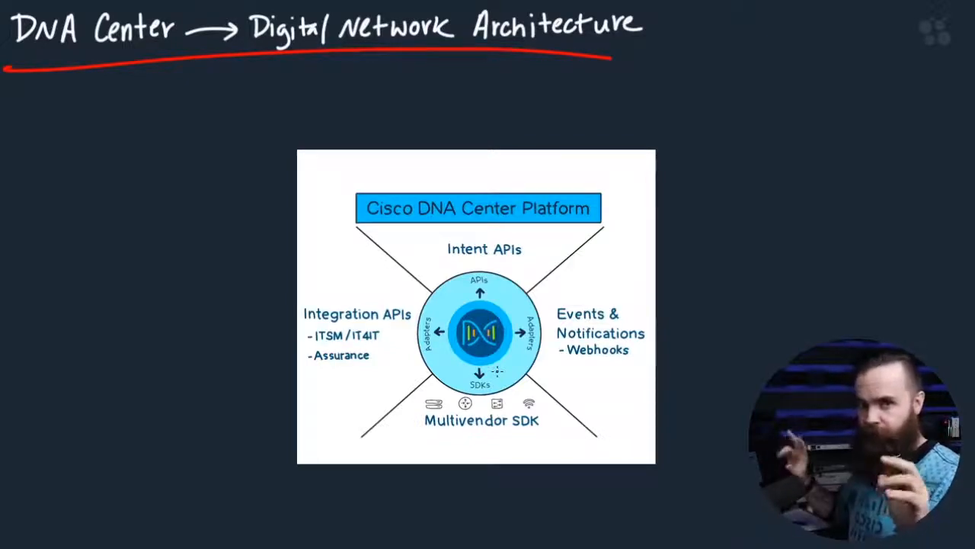
- Draw a yellow arrow and a mark pointing at the Cisco DNA Center Platform box
{"action": "left_click_drag", "start_coordinate": [592, 91], "coordinate": [506, 210]}
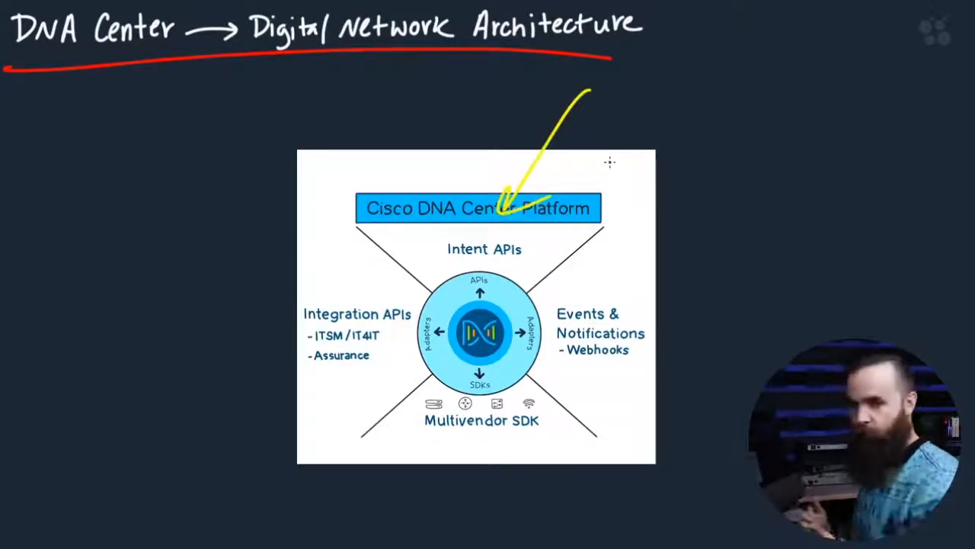
{"action": "left_click_drag", "start_coordinate": [430, 134], "coordinate": [460, 103]}
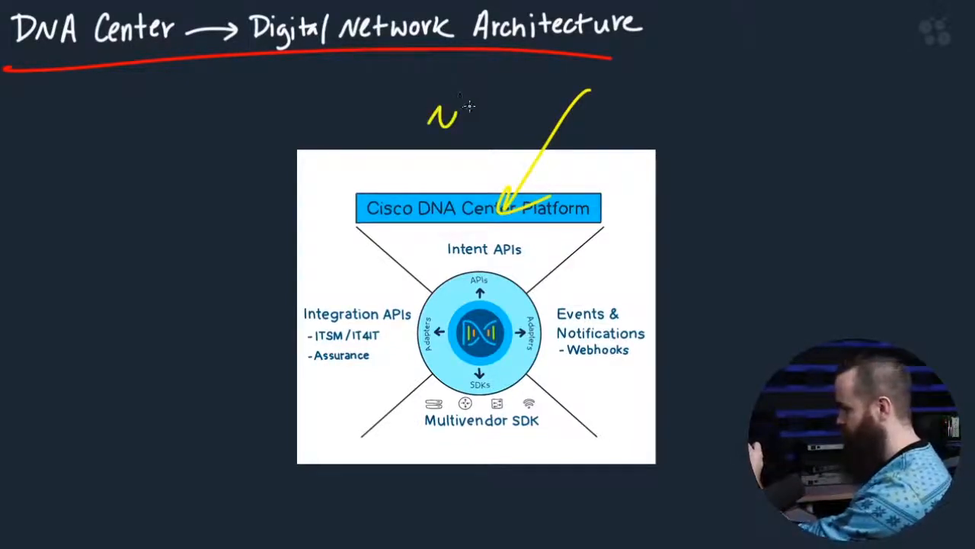